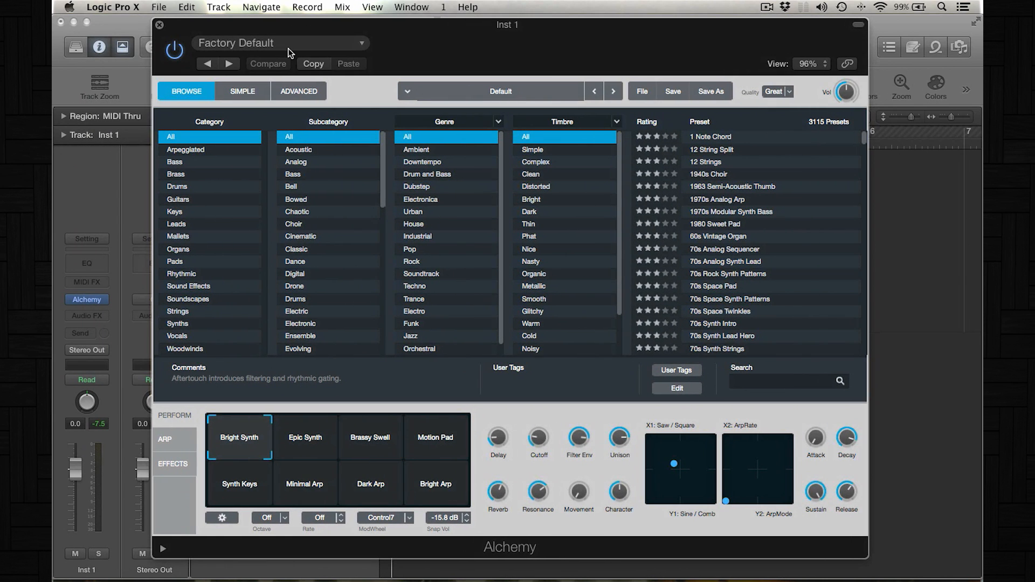
mouse_move(277, 51)
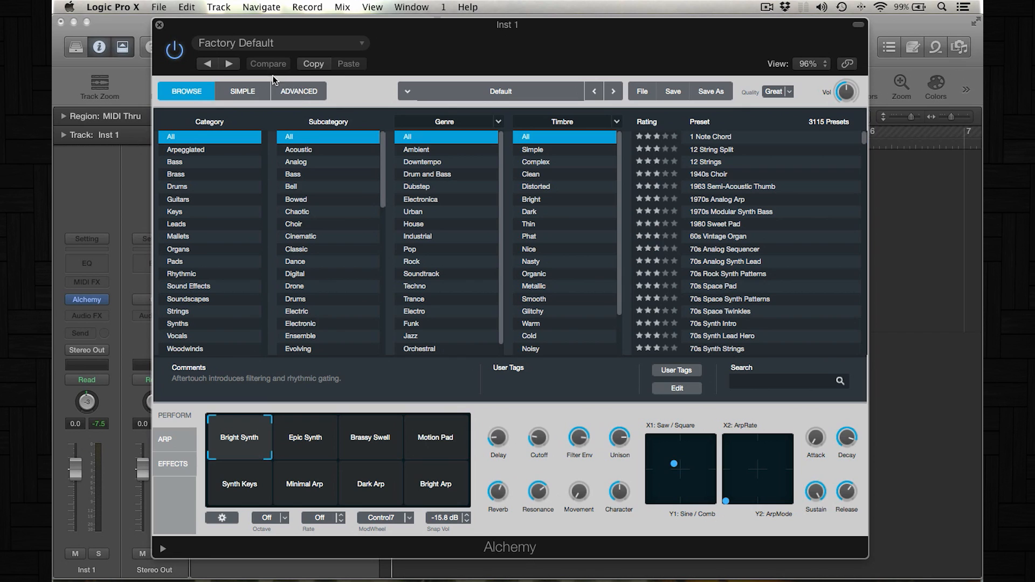
mouse_move(283, 121)
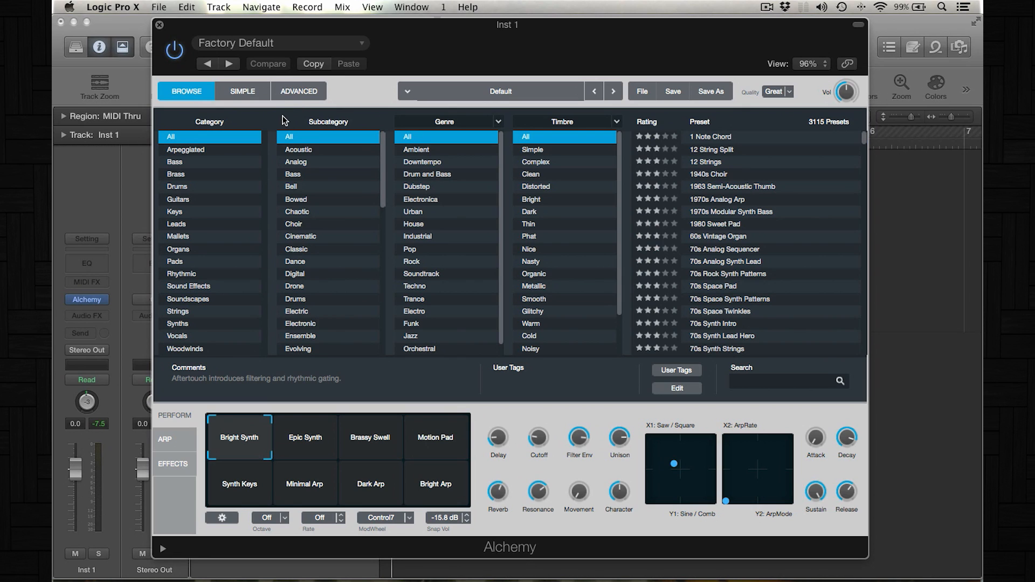
mouse_move(283, 122)
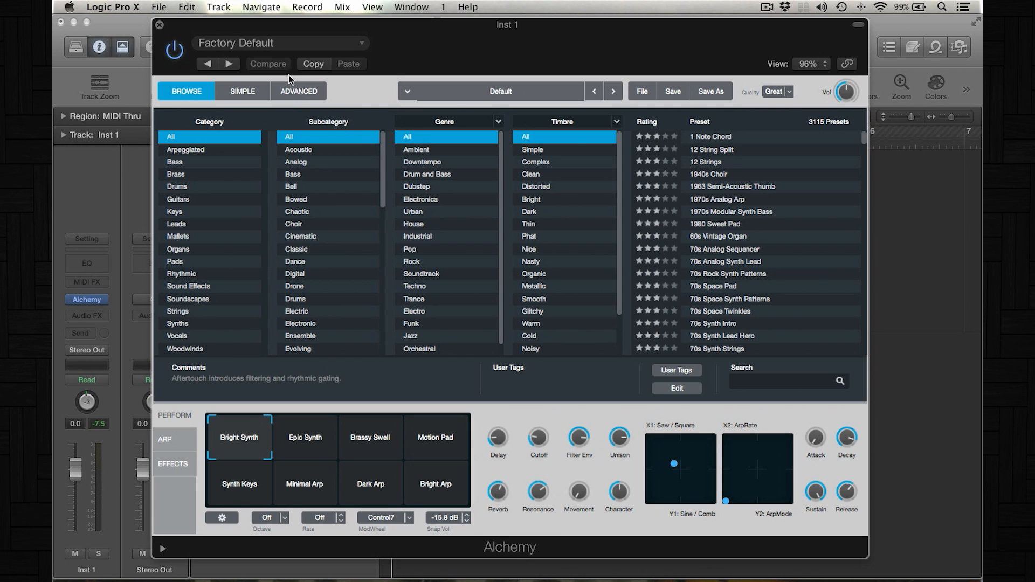
Load Alchemy's blank Default preset as the starting patch.
click(297, 90)
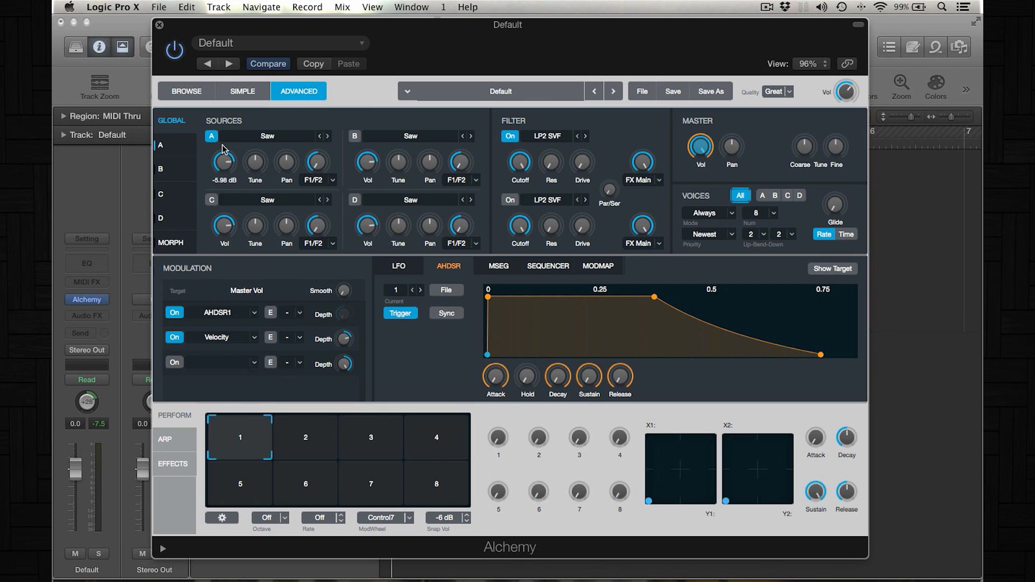
mouse_move(266, 139)
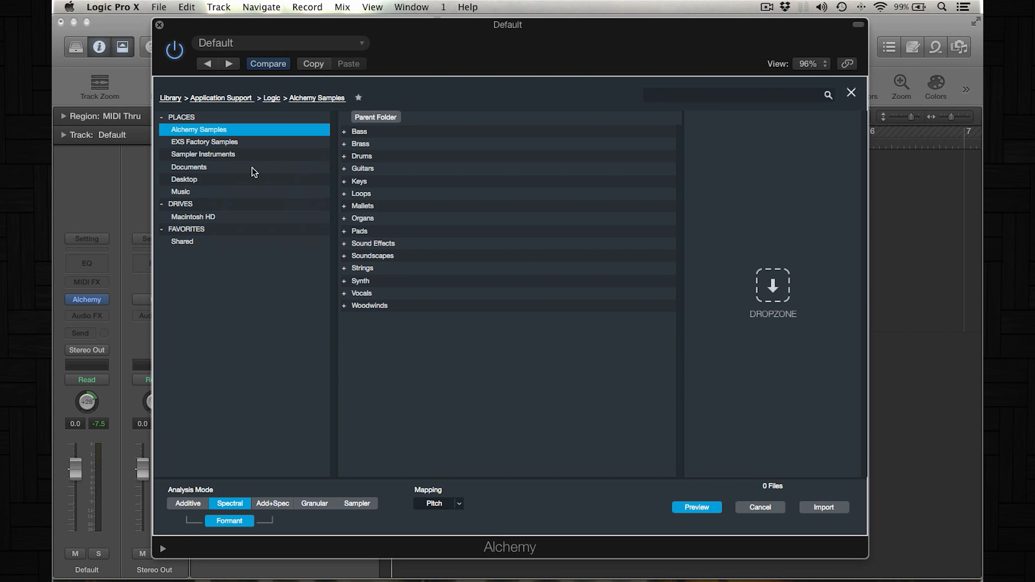
Import the Music > SAMPLES > 808 files into source A with Granular analysis and Drum mapping.
click(180, 192)
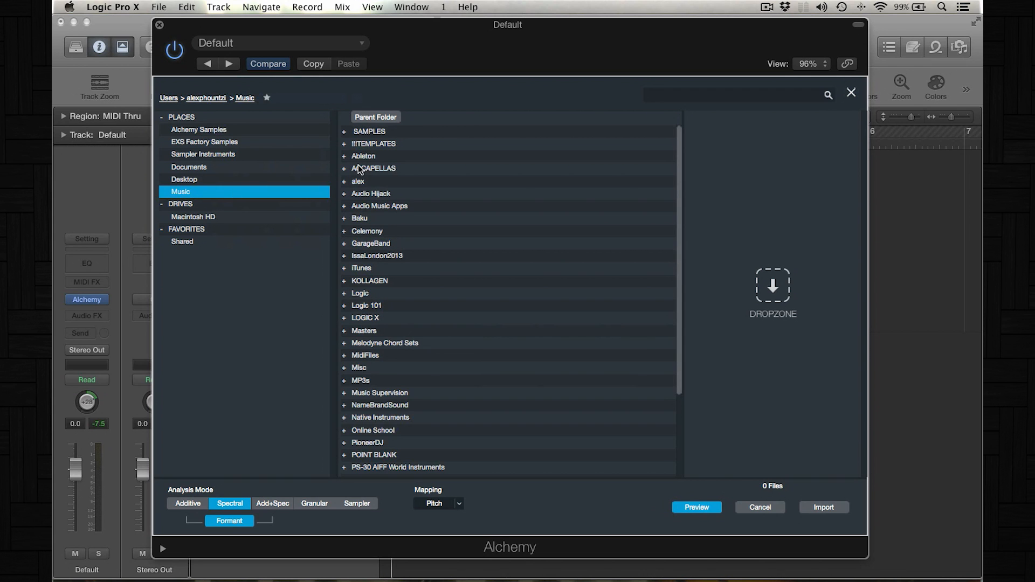
double_click(368, 130)
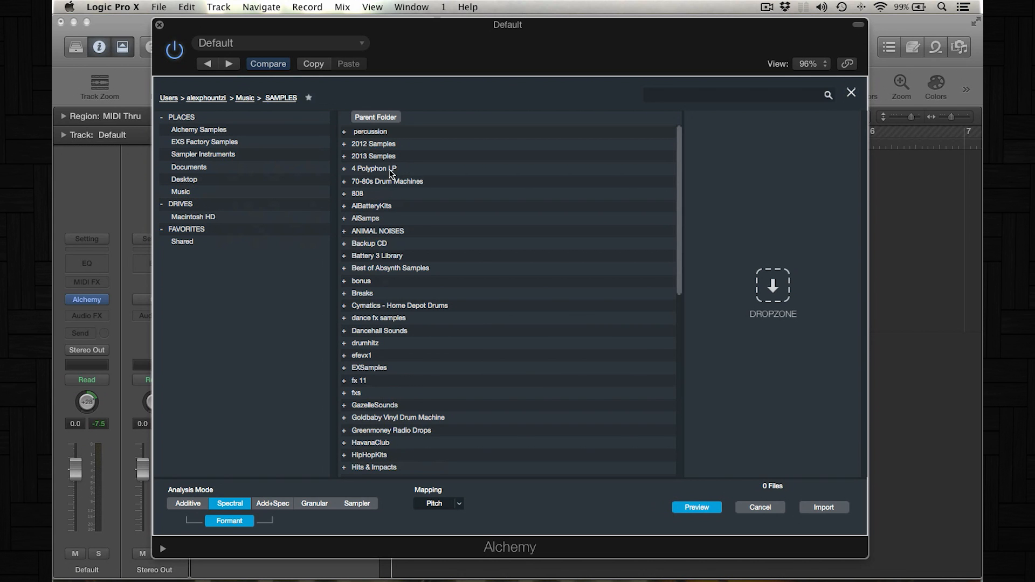
double_click(357, 193)
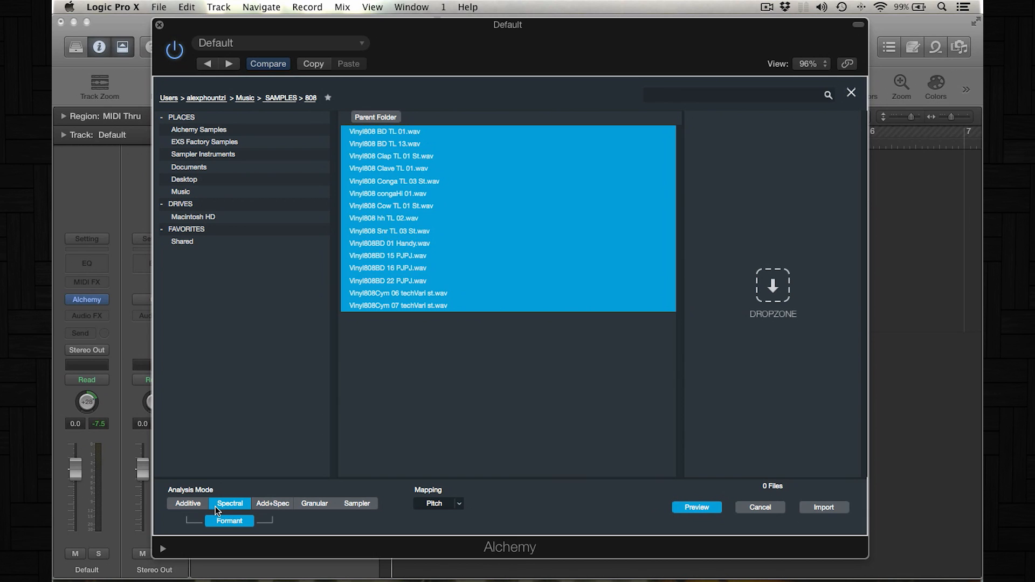
mouse_move(353, 527)
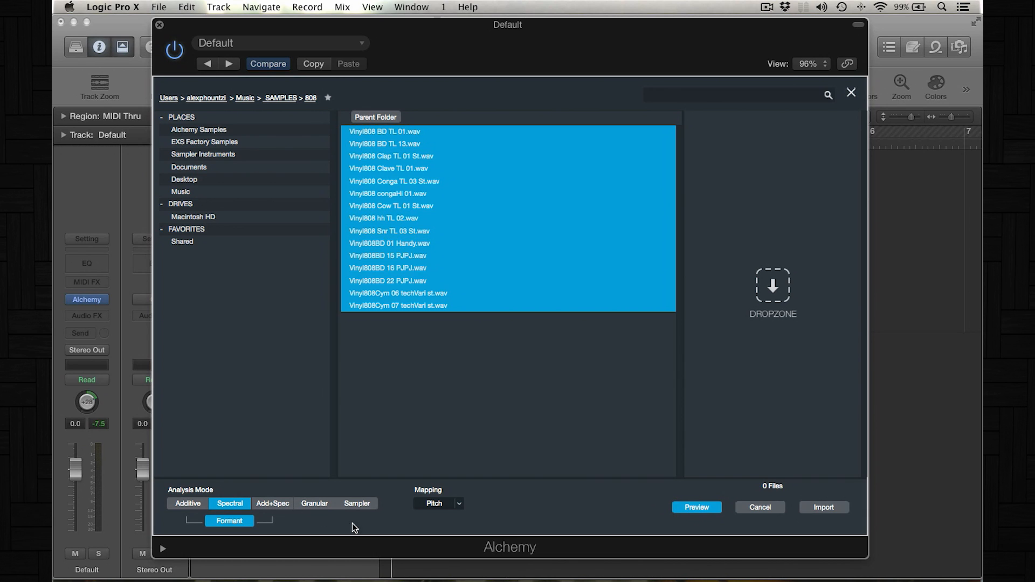
mouse_move(310, 507)
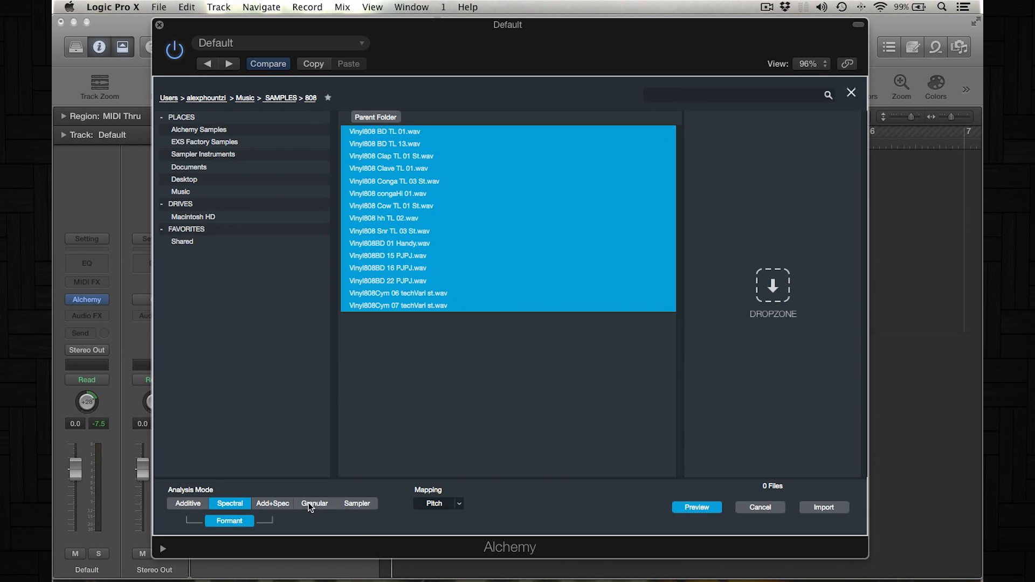
click(313, 504)
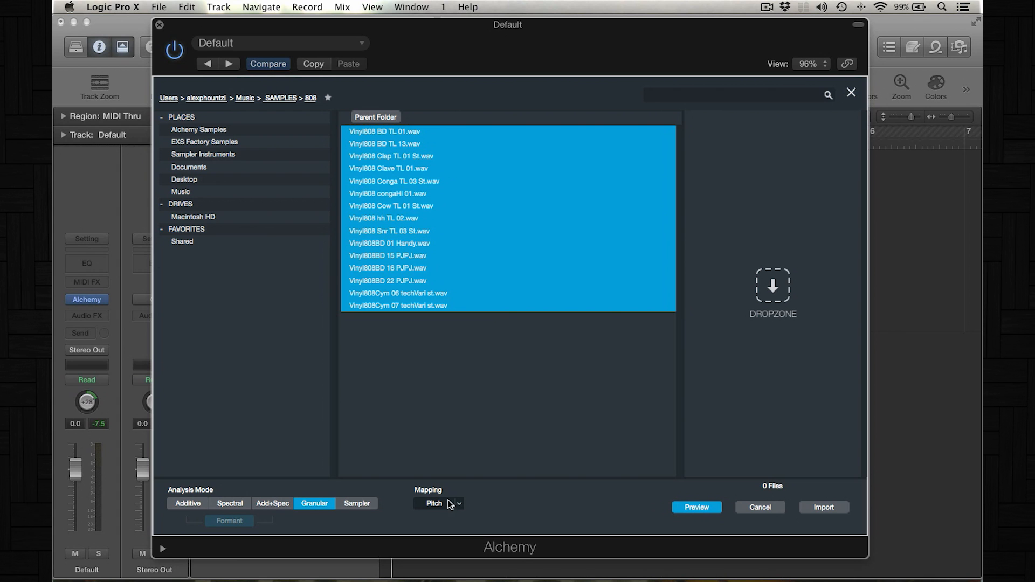
click(439, 503)
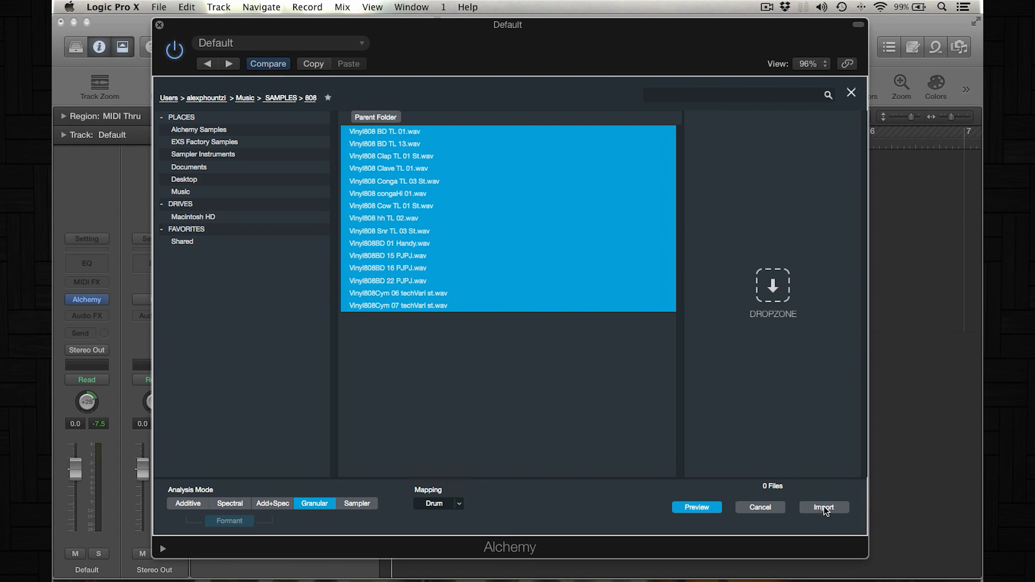
click(823, 507)
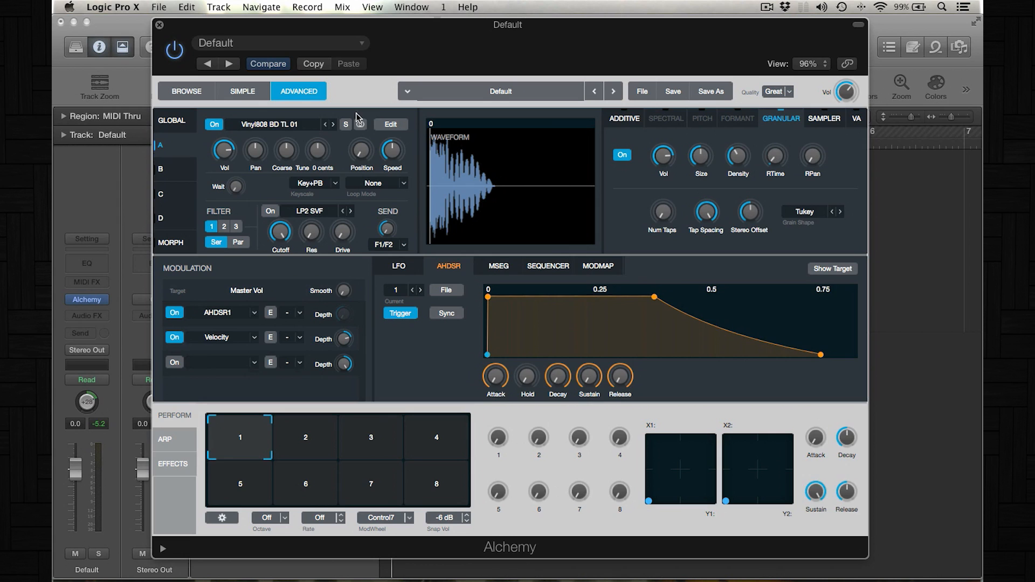
click(390, 124)
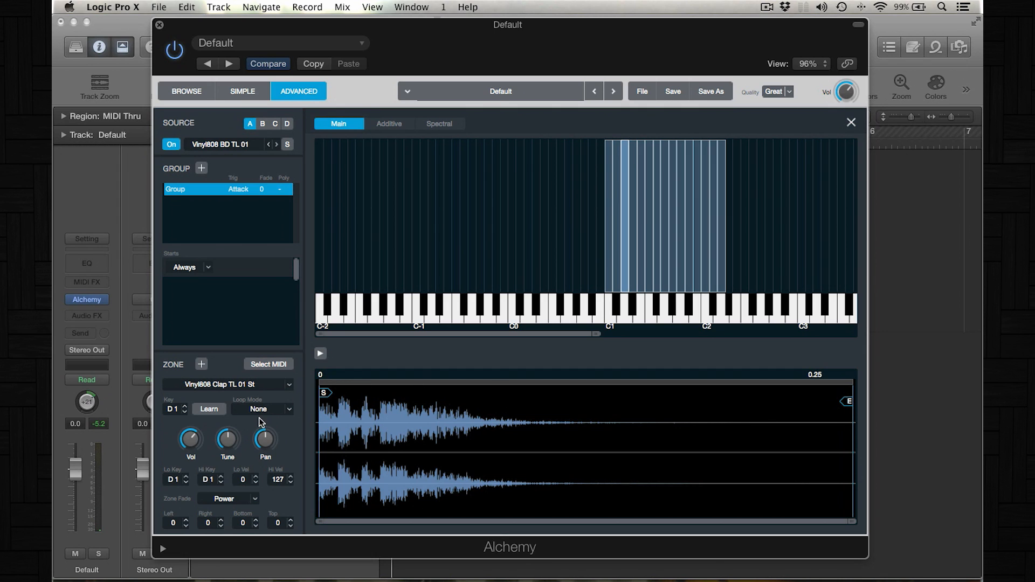
click(267, 409)
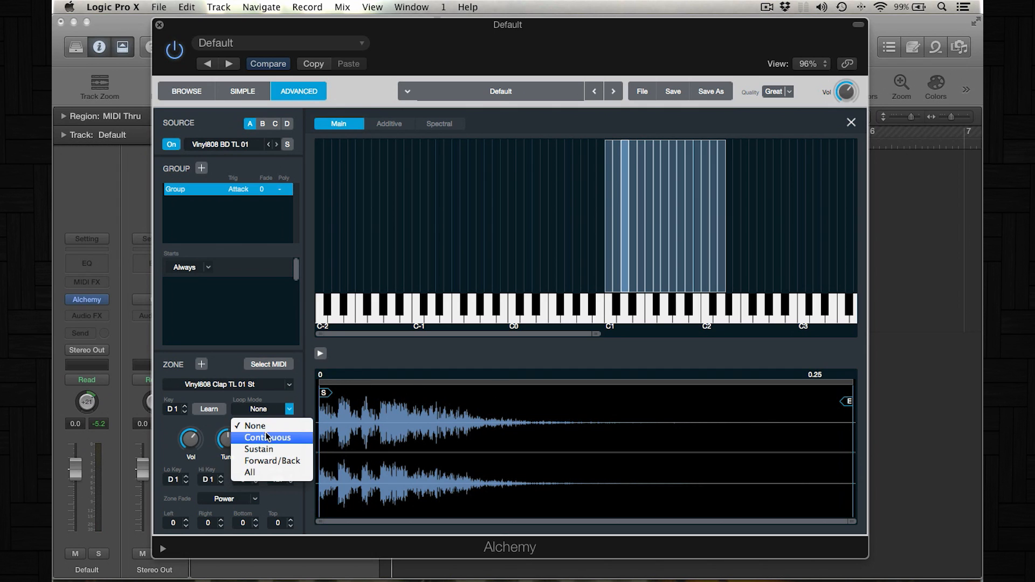
click(267, 438)
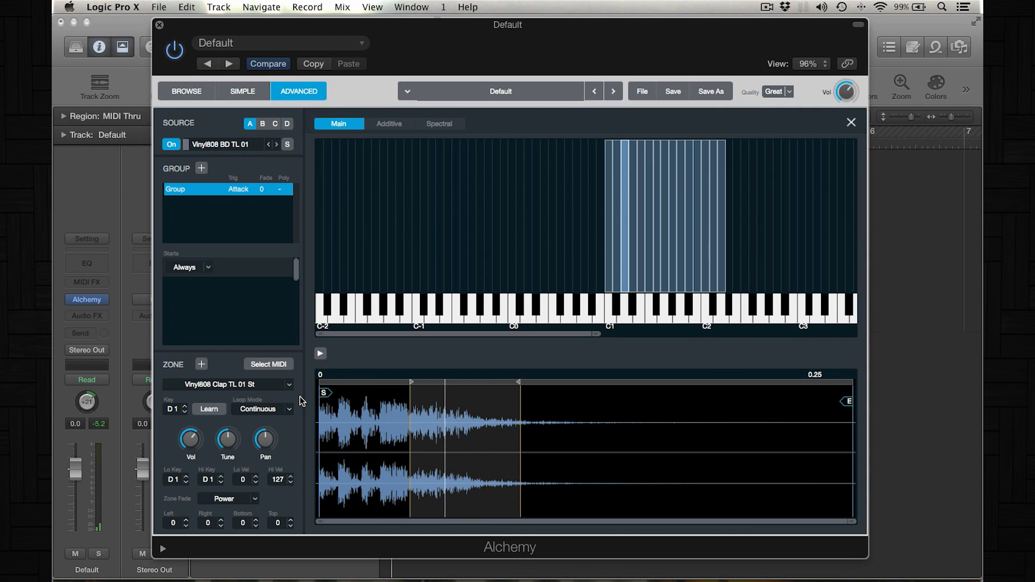
click(289, 409)
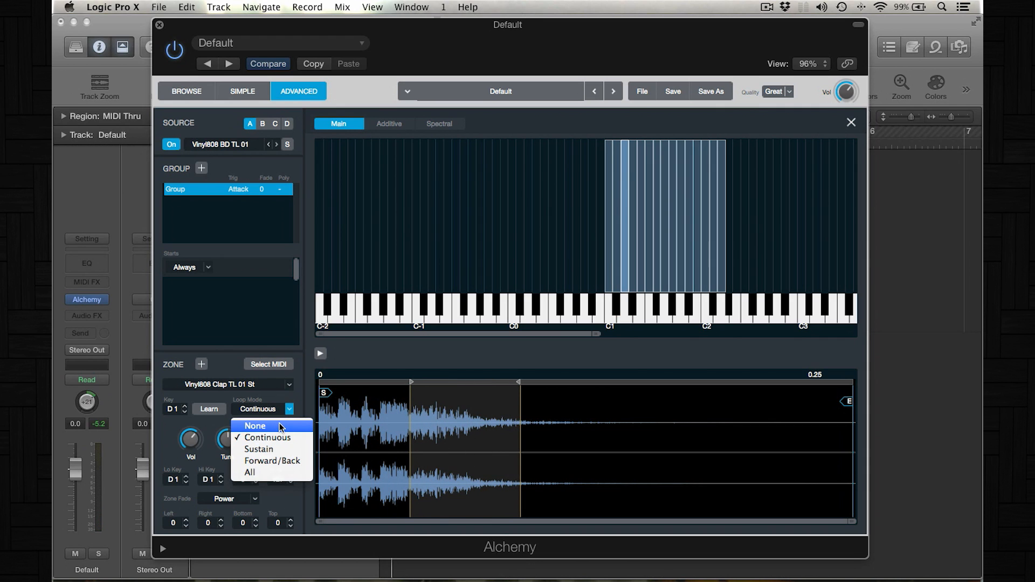
click(254, 424)
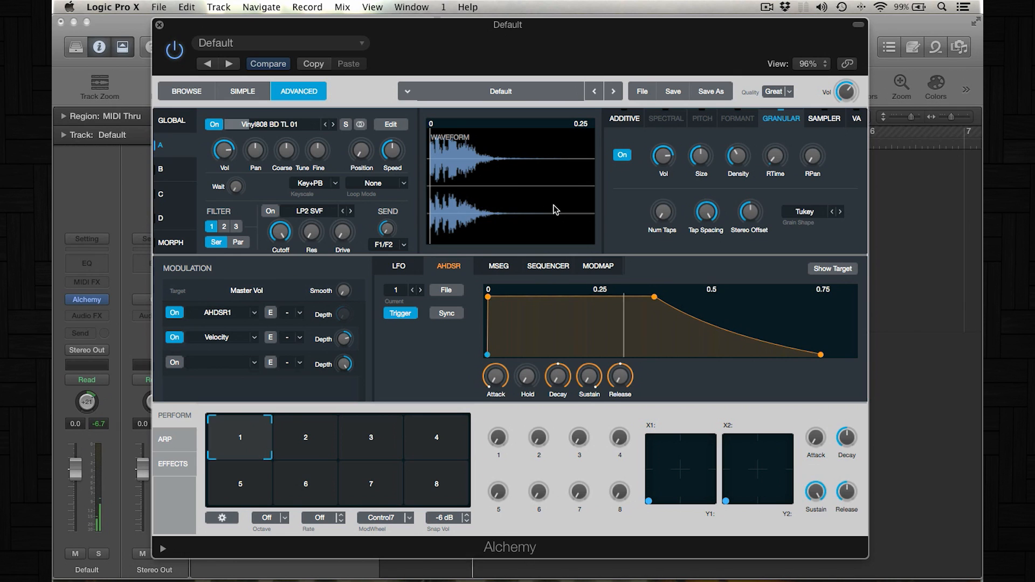
Tweak source A's Num Taps and Tap Spacing, then map grain Size to Perform Control1.
drag(663, 156, 663, 172)
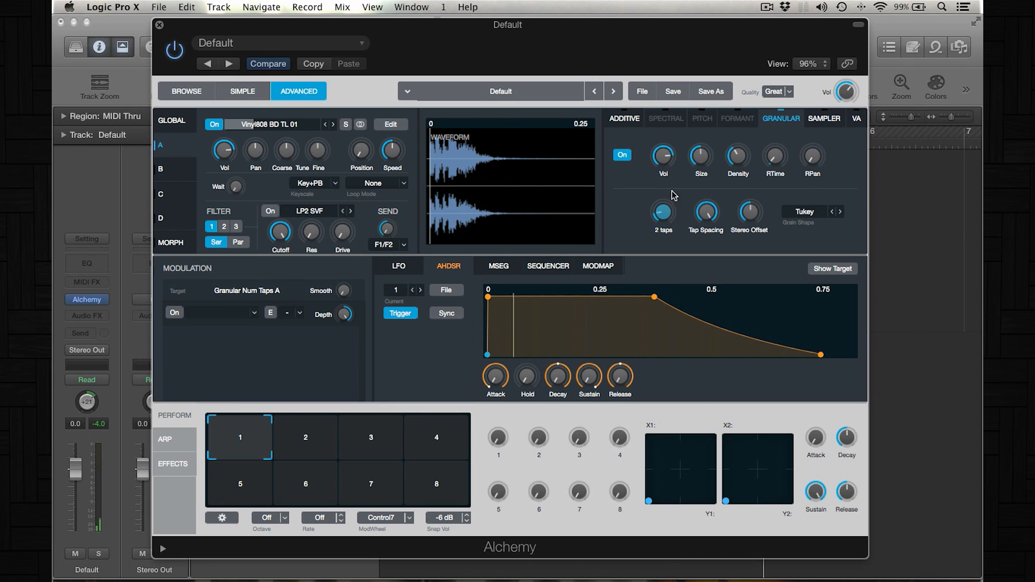
drag(663, 212, 663, 198)
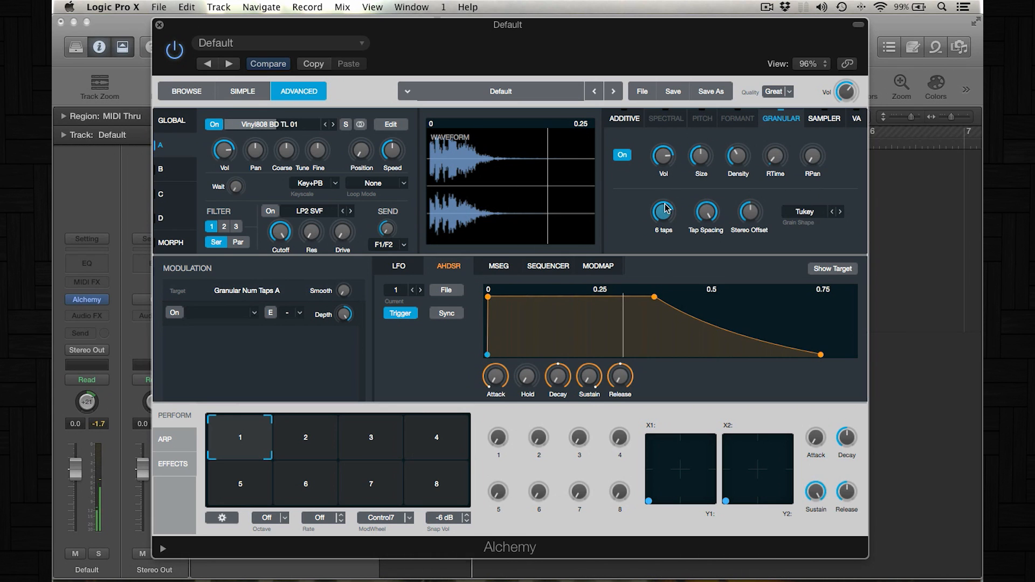
drag(663, 212, 663, 198)
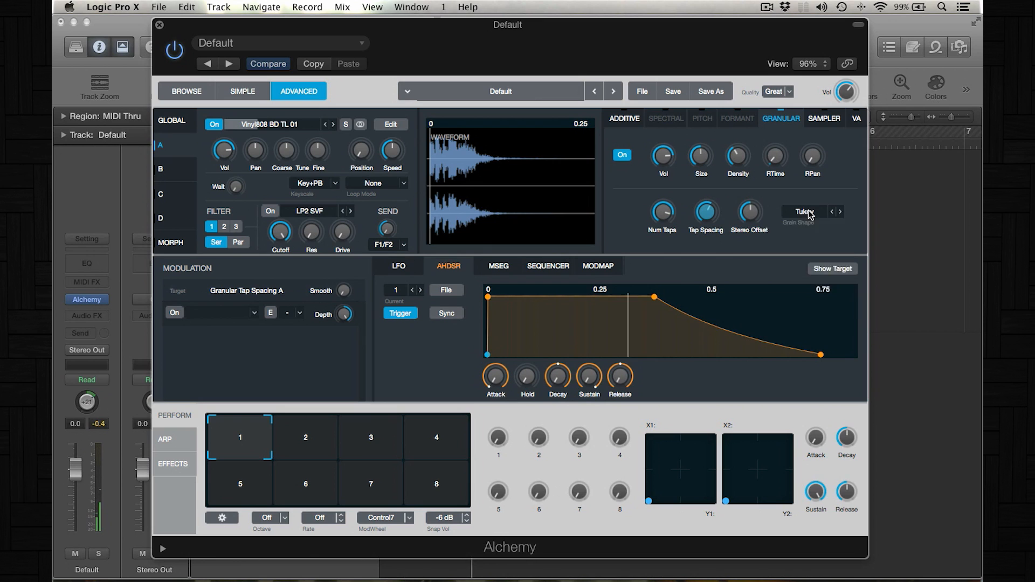
click(804, 211)
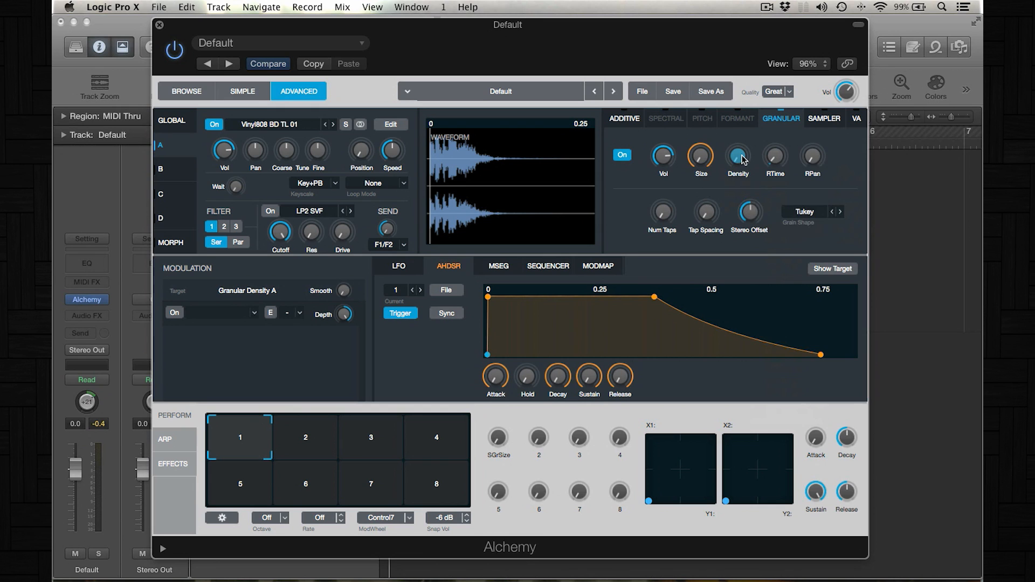
Map grain density, random time, Num Taps and Tap Spacing to perform controls 2, 3, 4 and 5.
right_click(737, 158)
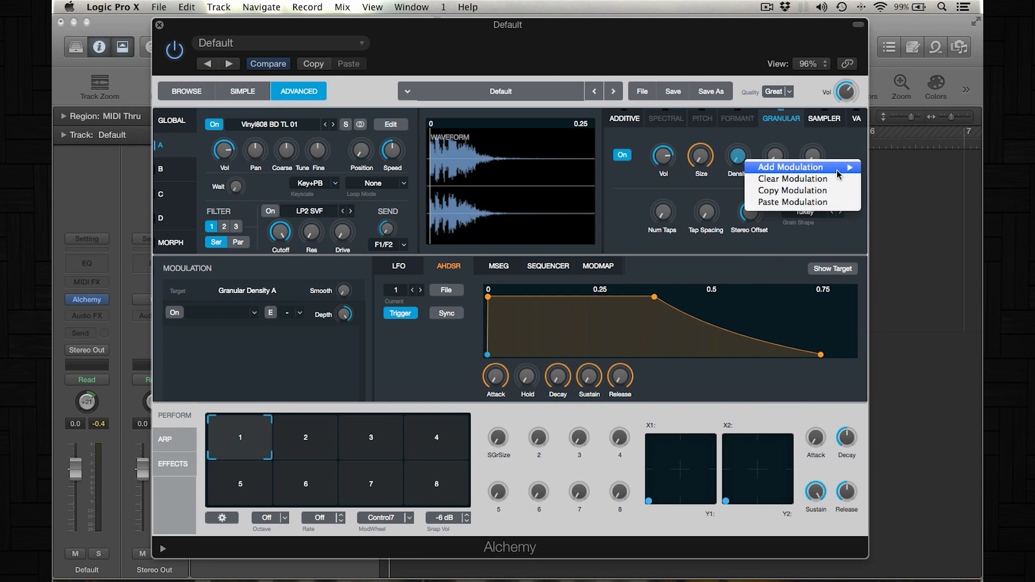
click(789, 167)
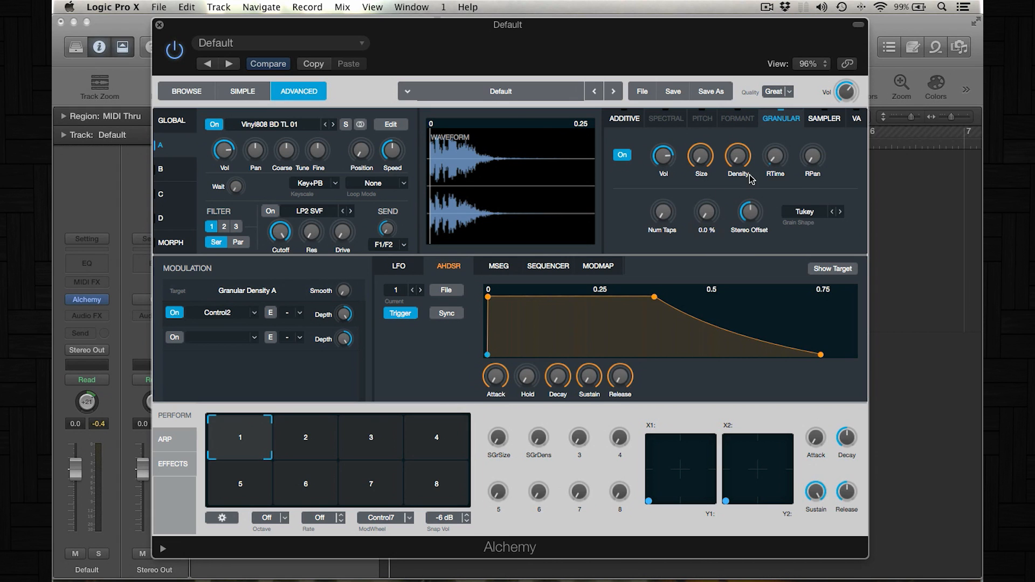
right_click(738, 156)
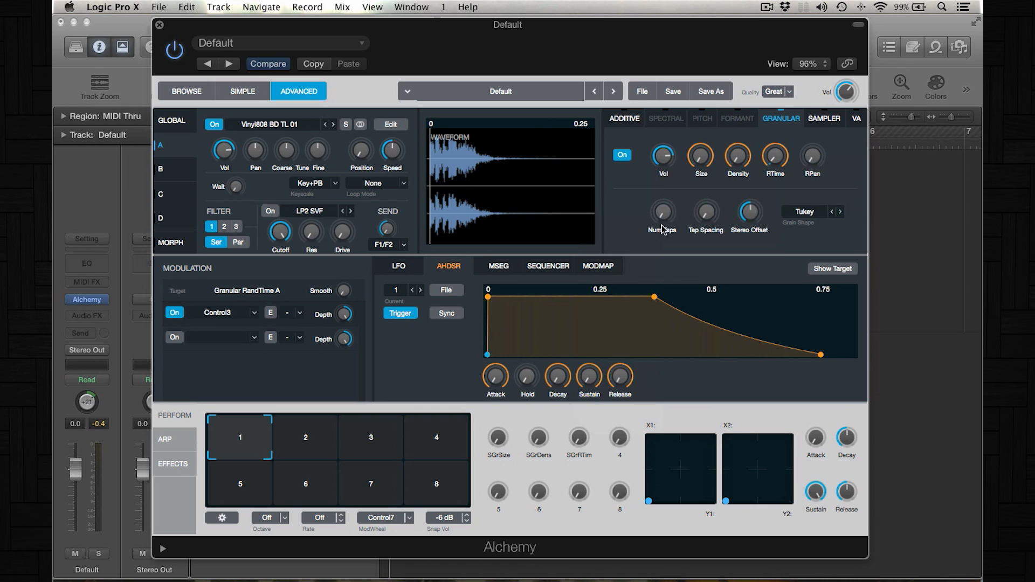
right_click(662, 213)
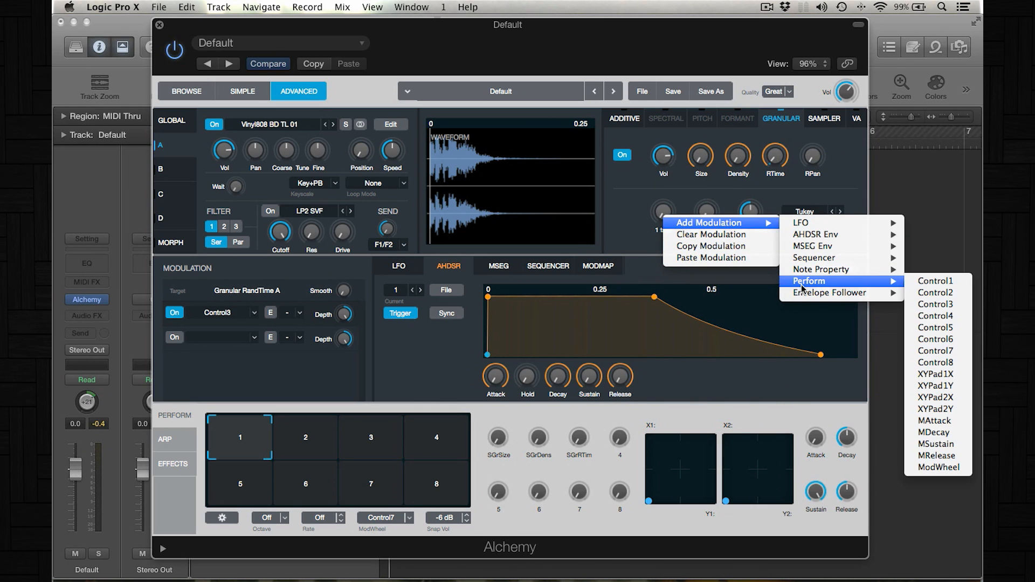
mouse_move(935, 316)
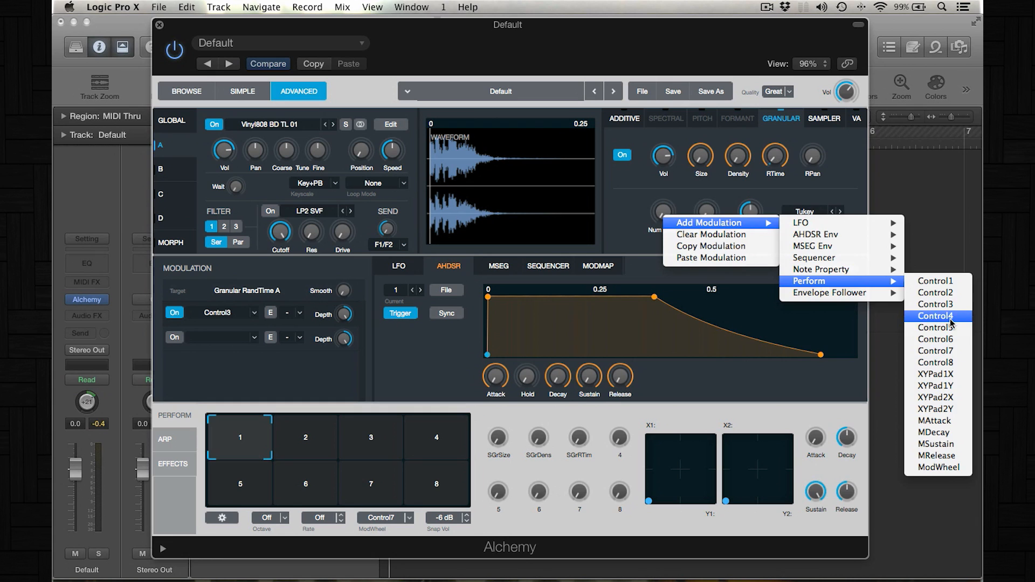
click(934, 316)
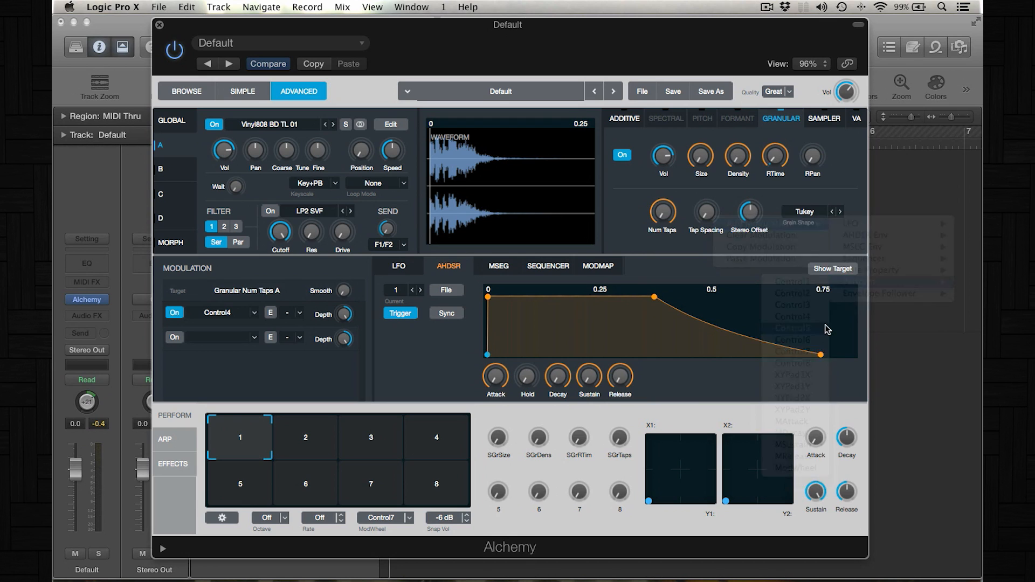
click(790, 328)
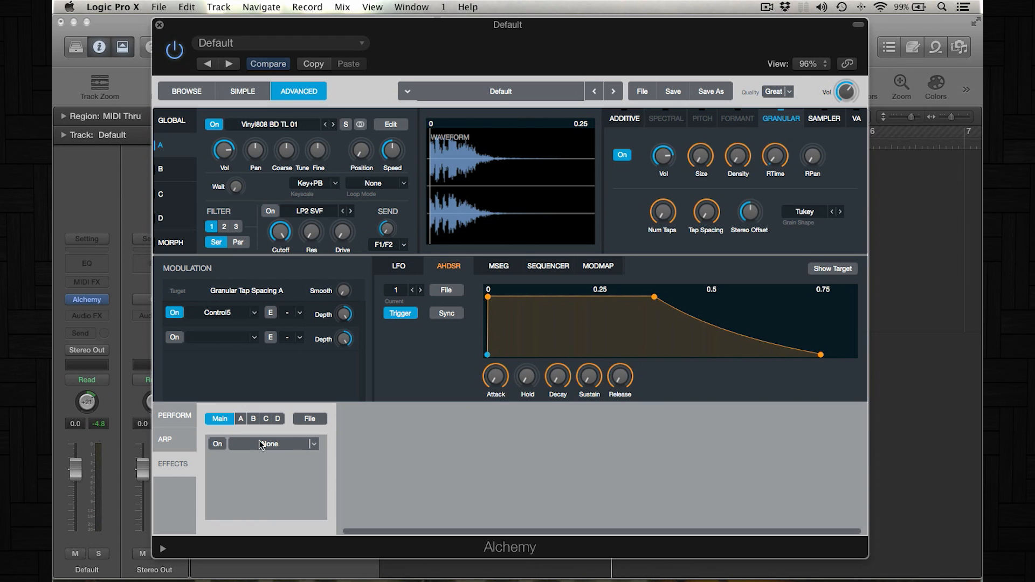
Add Classic Reverb and Delay effects, mapping reverb mix to Control6 and delay mix to Control7.
click(217, 443)
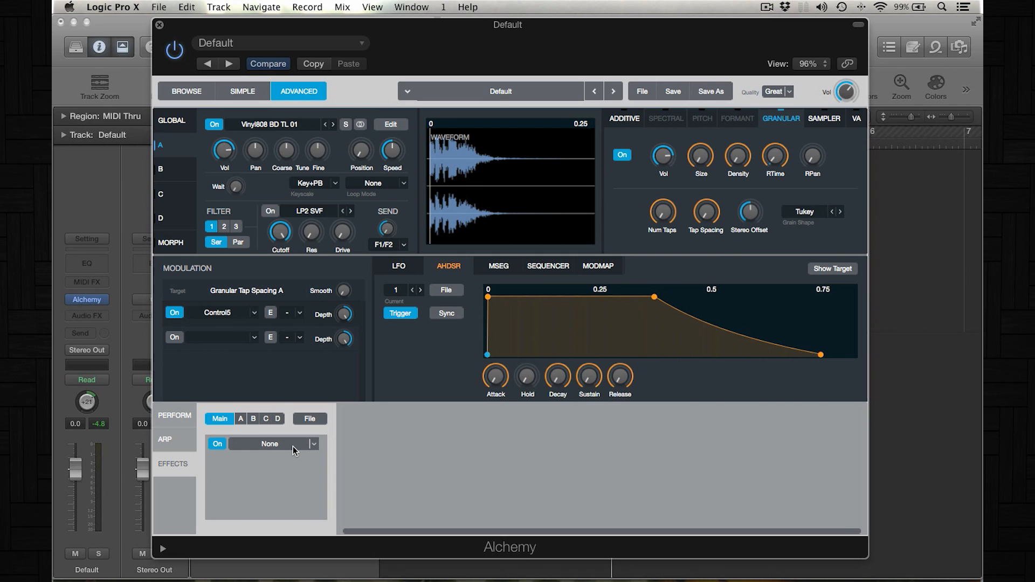
mouse_move(261, 448)
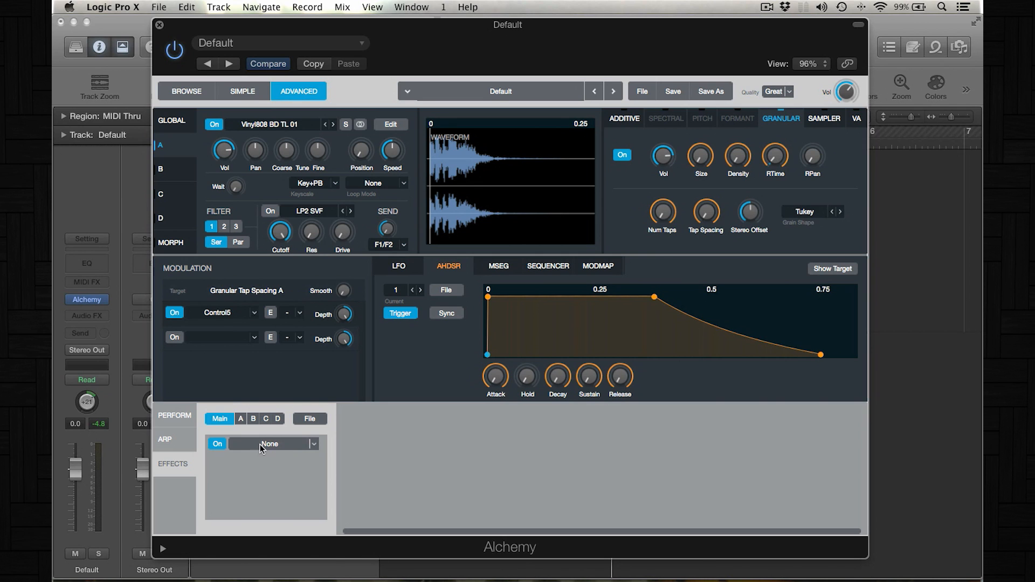
click(271, 444)
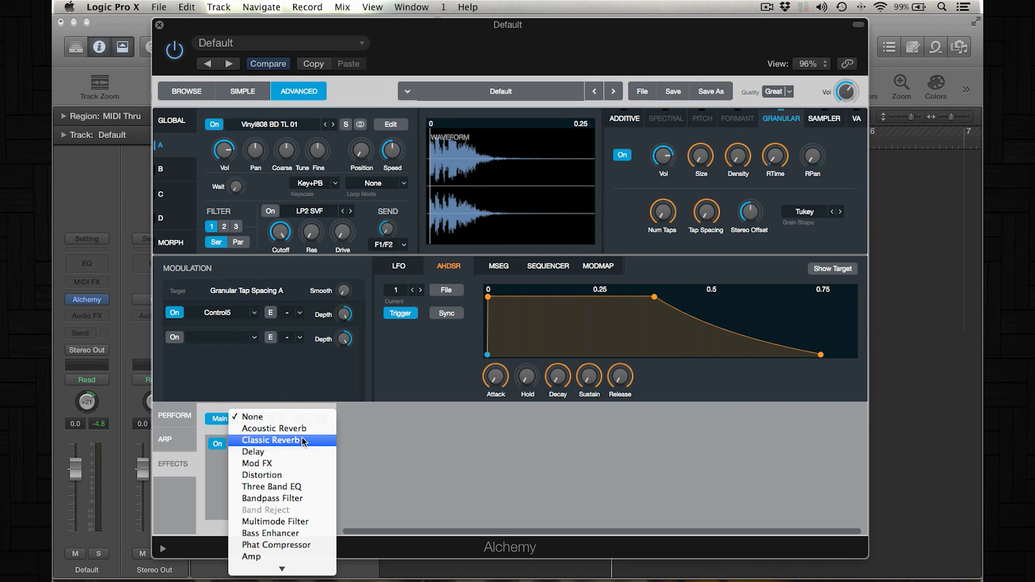
click(272, 440)
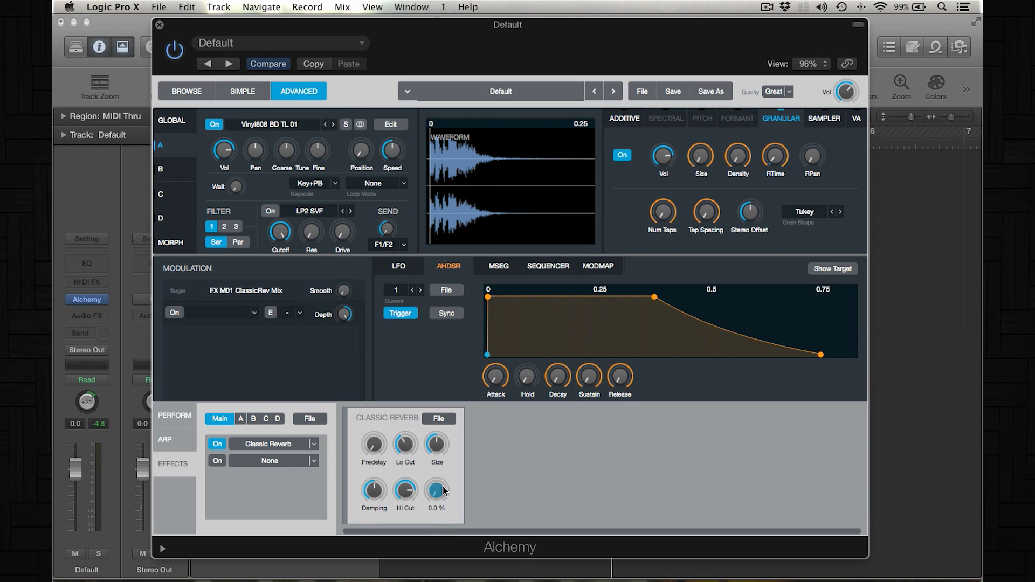
right_click(436, 491)
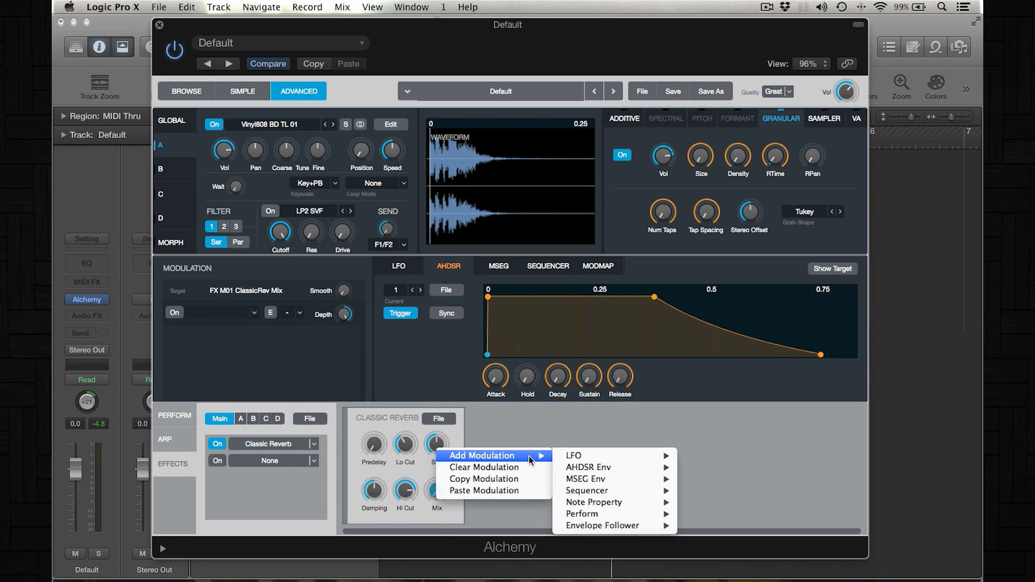
mouse_move(602, 525)
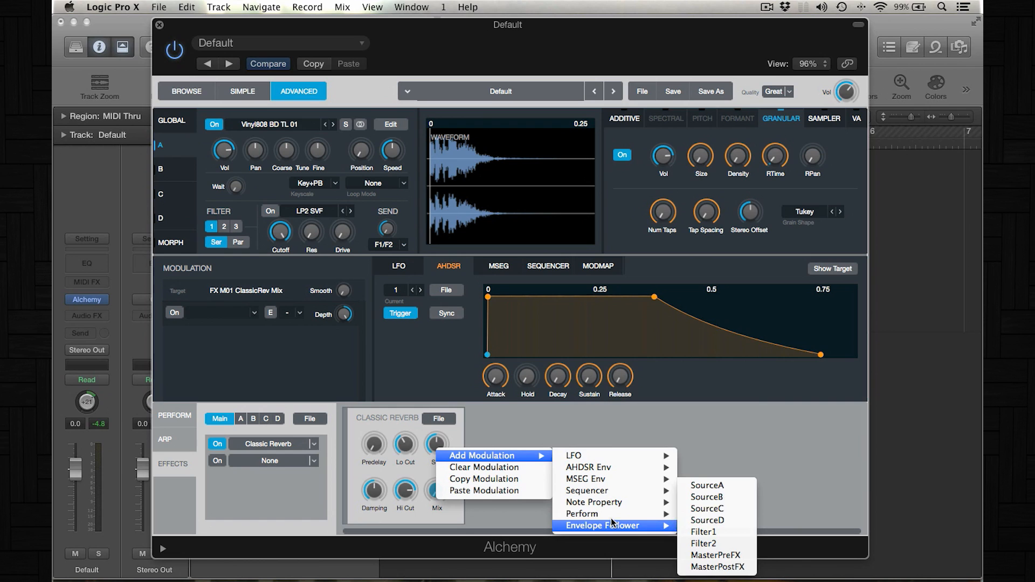
mouse_move(582, 513)
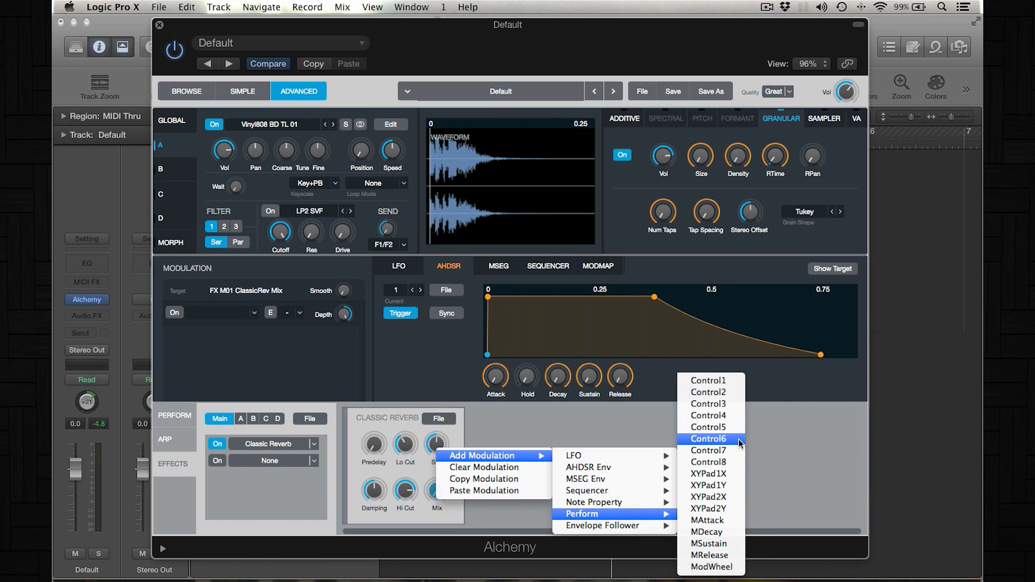
click(707, 439)
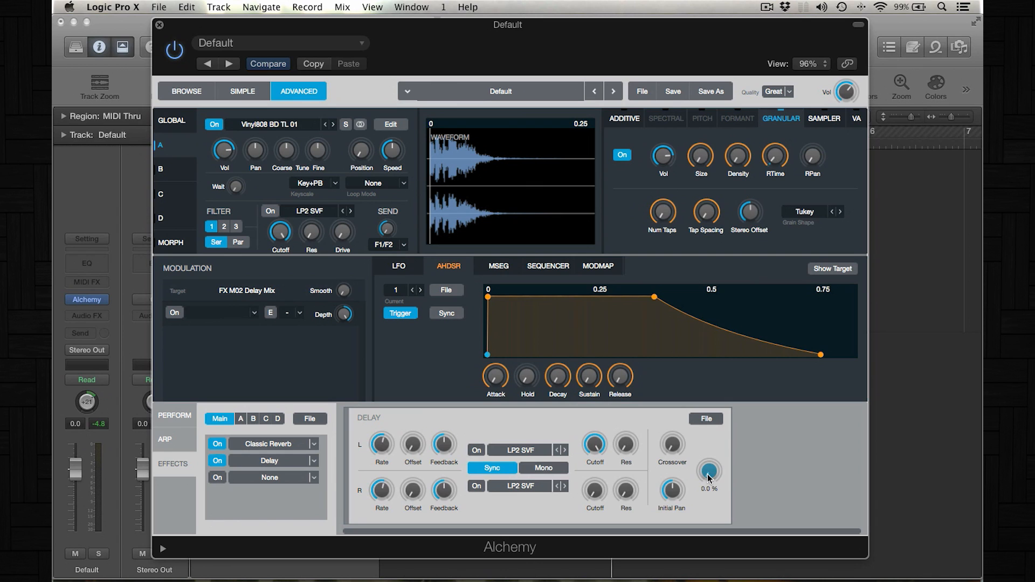
right_click(709, 470)
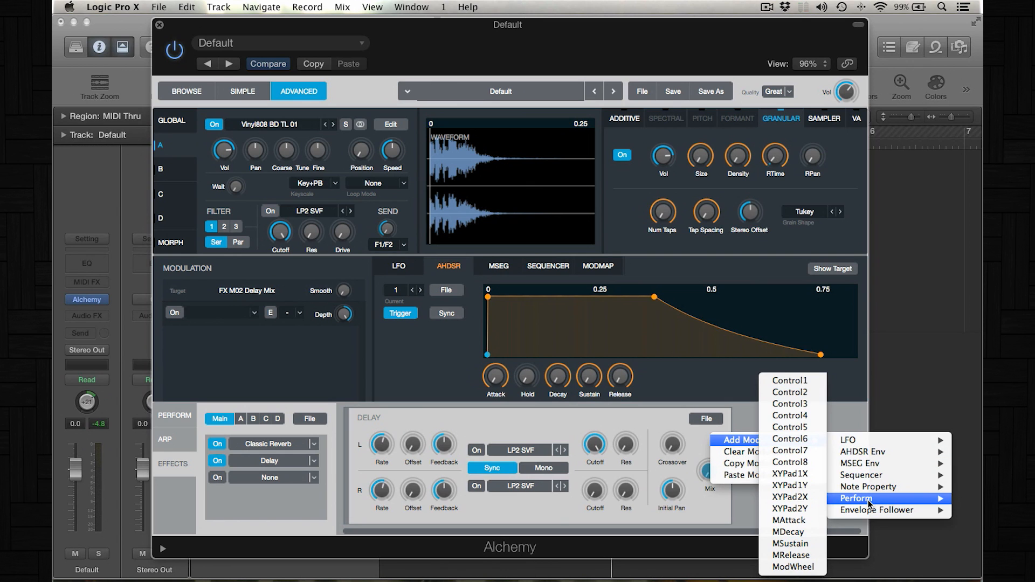
mouse_move(810, 450)
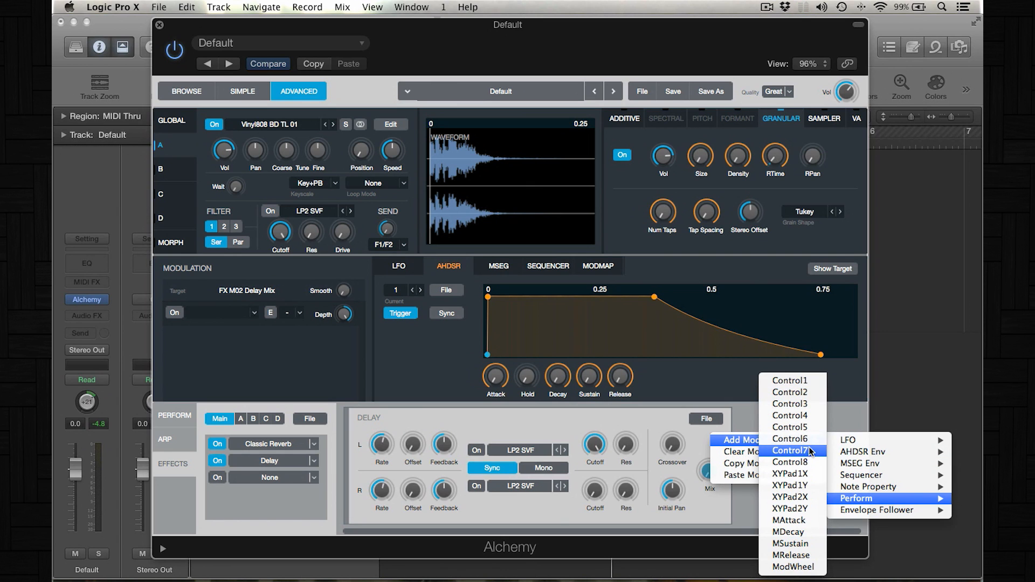
click(790, 450)
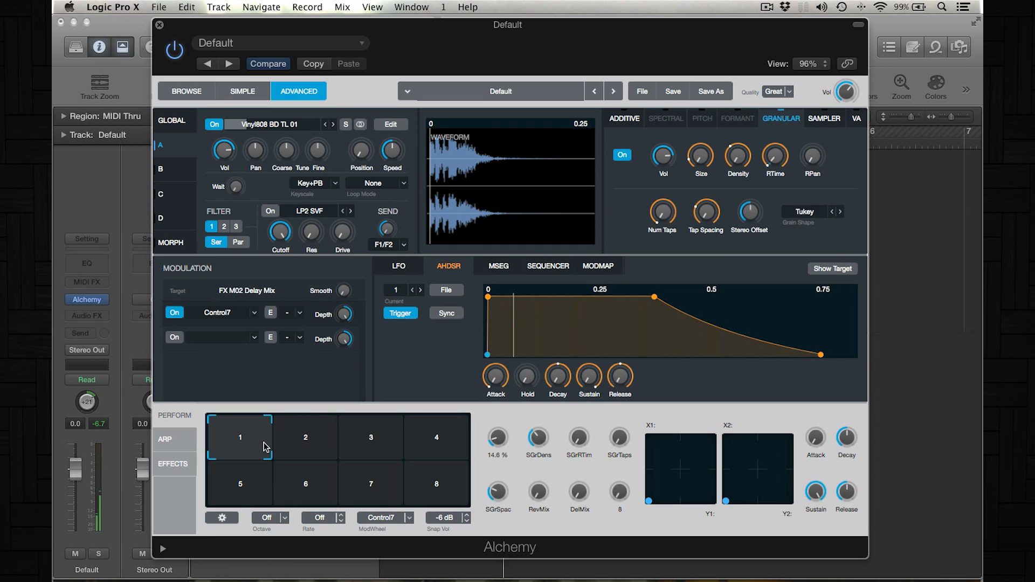
mouse_move(402, 441)
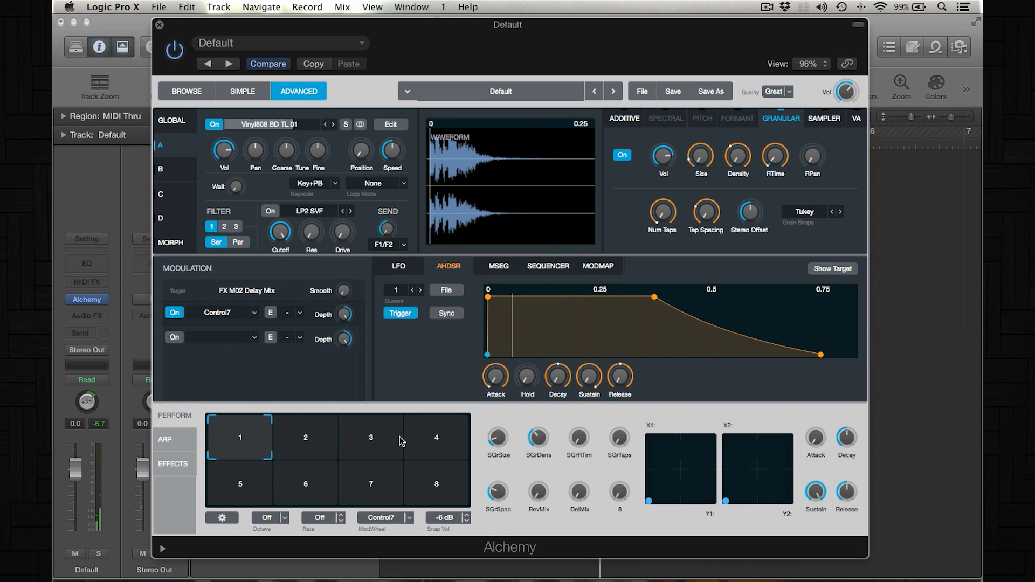
Raise pad 2's SGrTaps knob to about 51.7% and audition the scene.
click(305, 437)
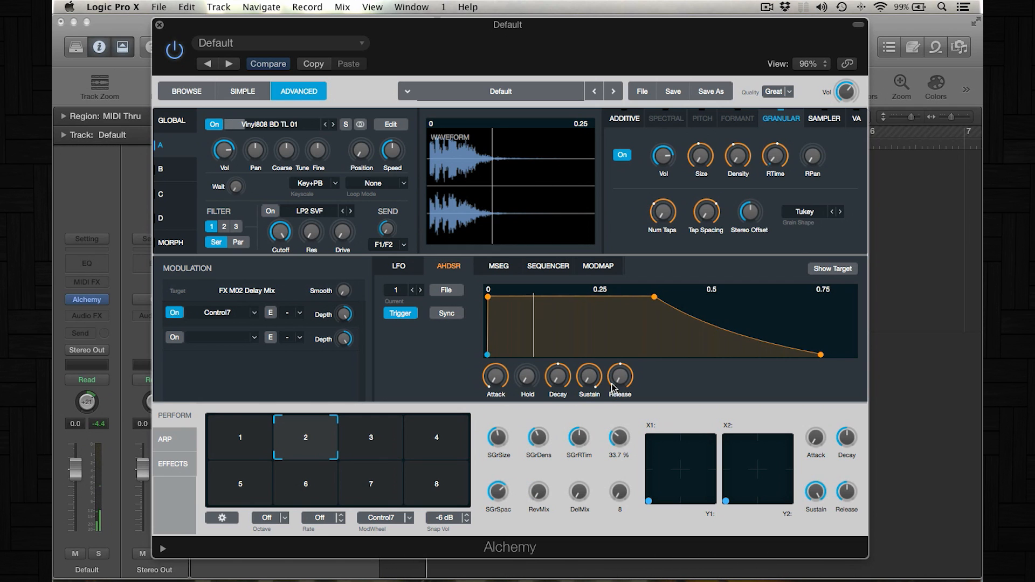
drag(619, 439, 619, 426)
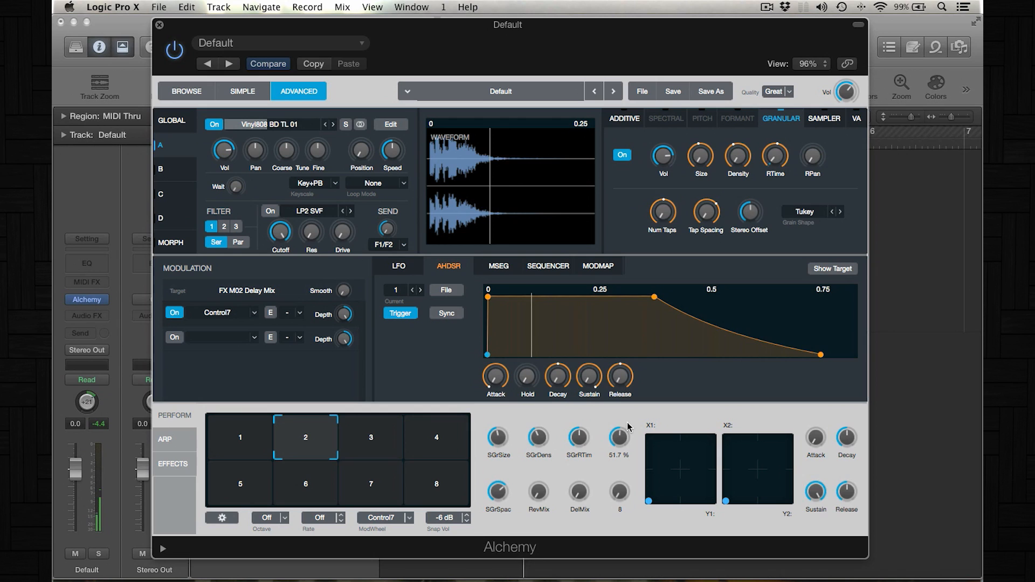
drag(618, 435, 619, 452)
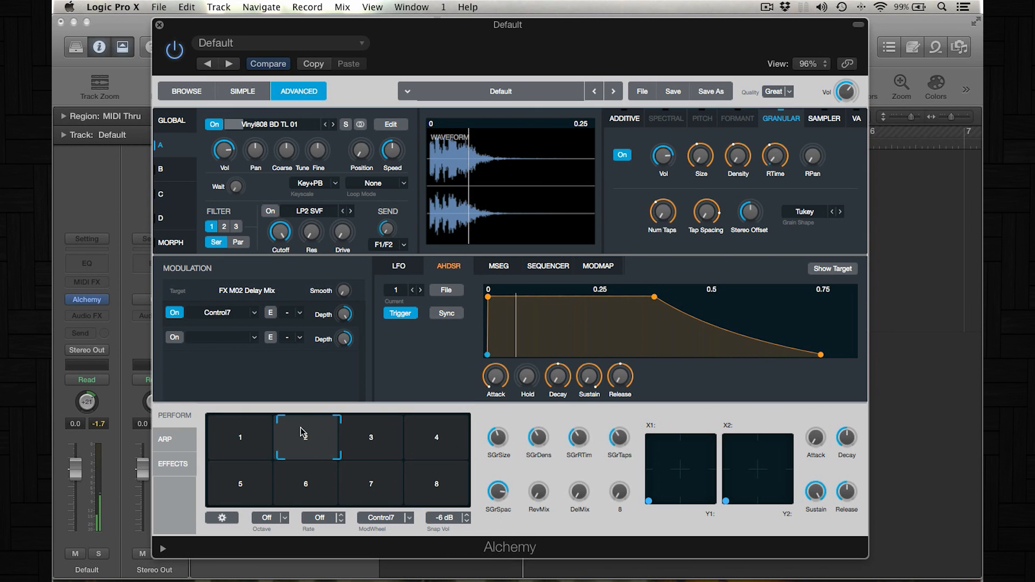
click(240, 437)
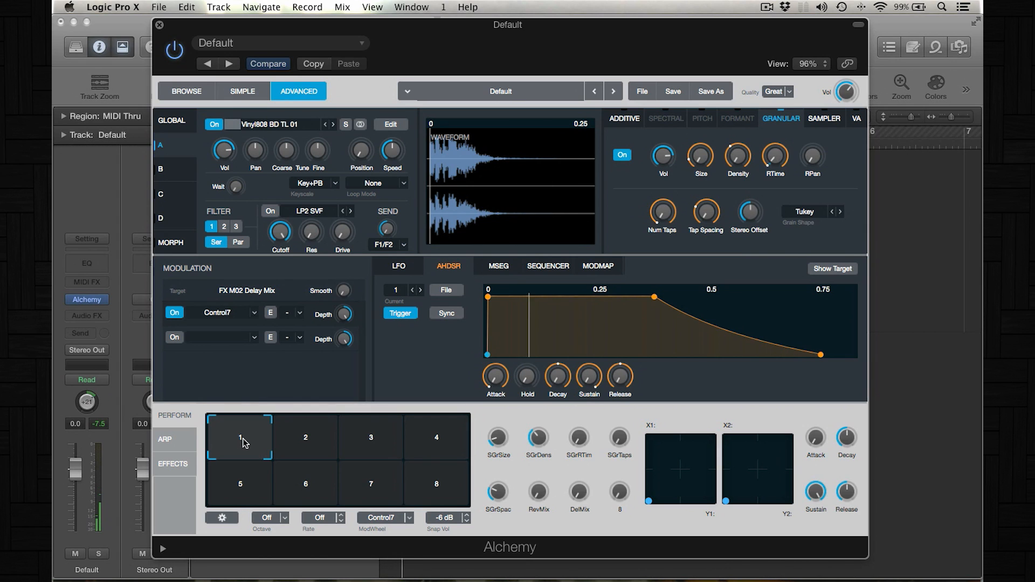
Set pad 3's granular time and size to zero, adjust taps, mix in reverb, then audition it.
click(305, 437)
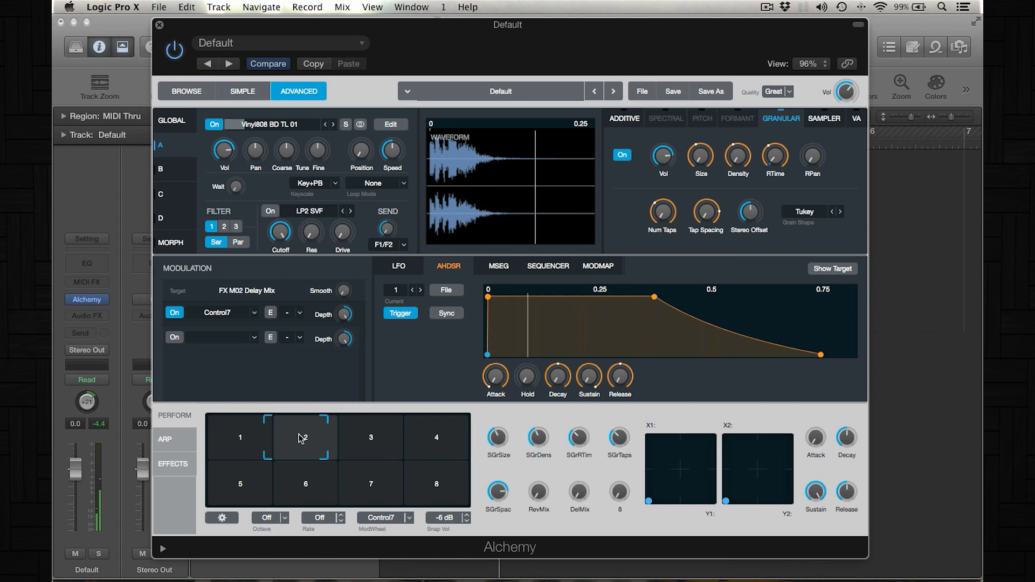
click(370, 436)
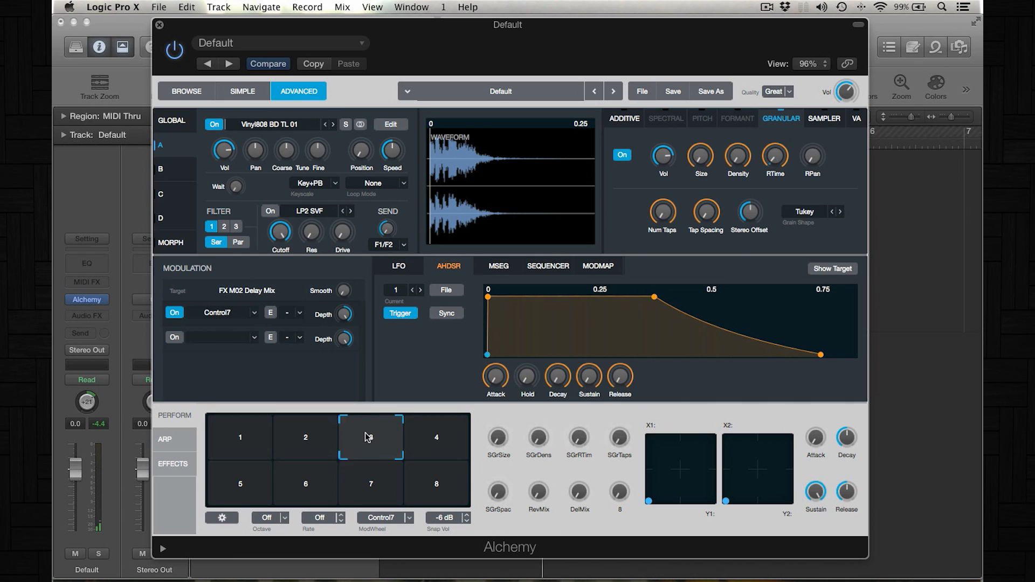
click(370, 436)
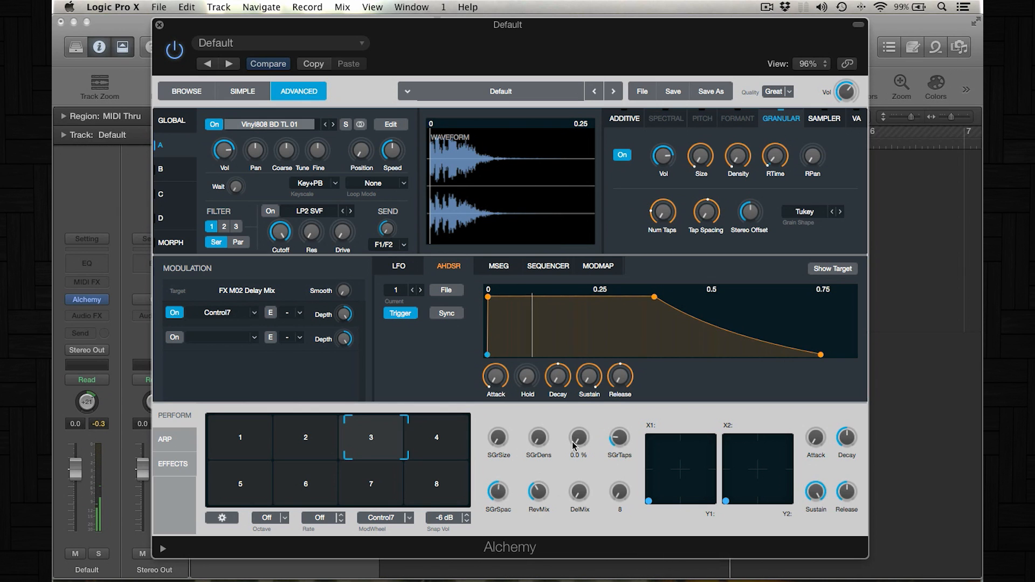
drag(616, 438, 621, 426)
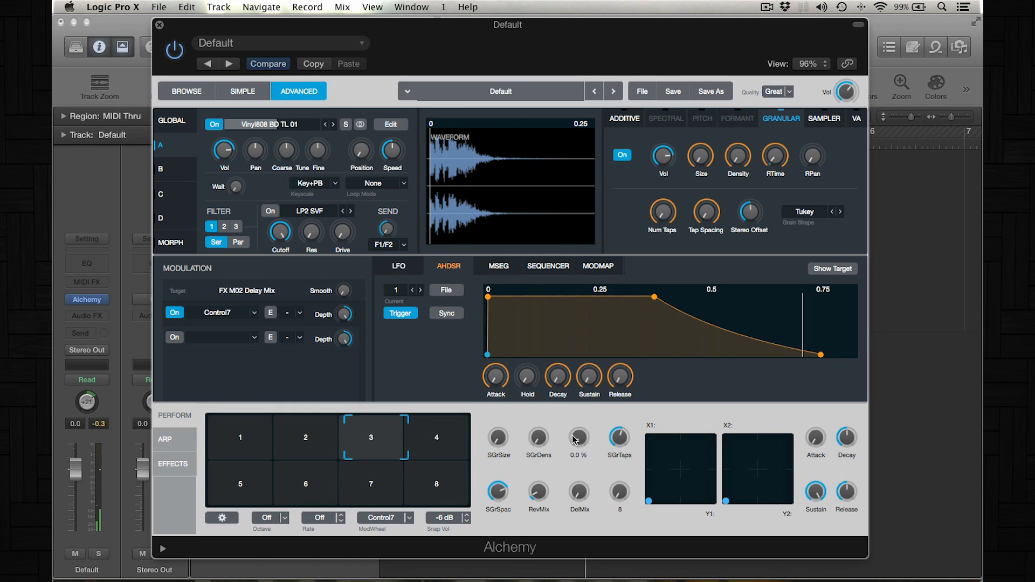
drag(578, 436, 579, 410)
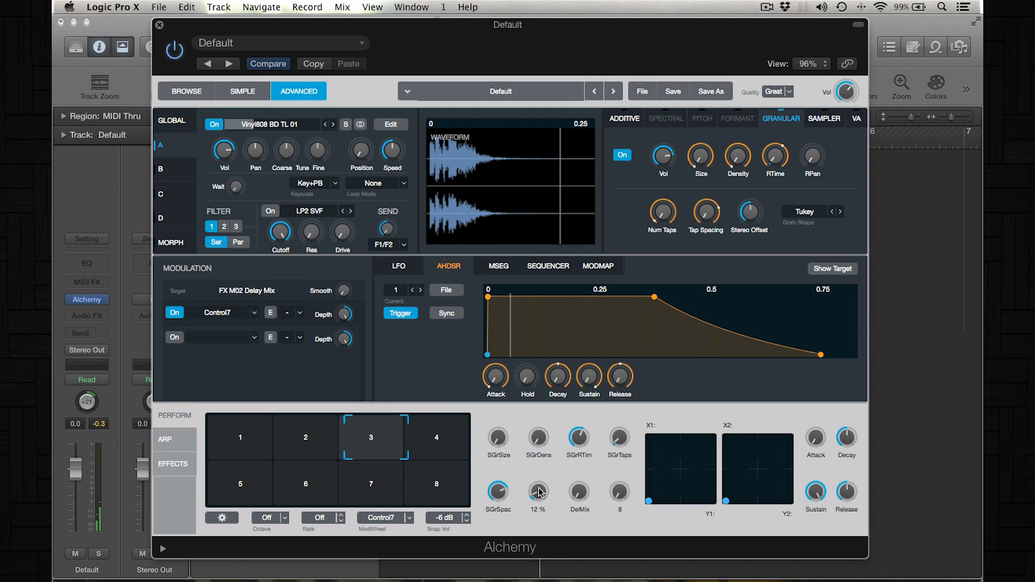
drag(538, 492, 538, 469)
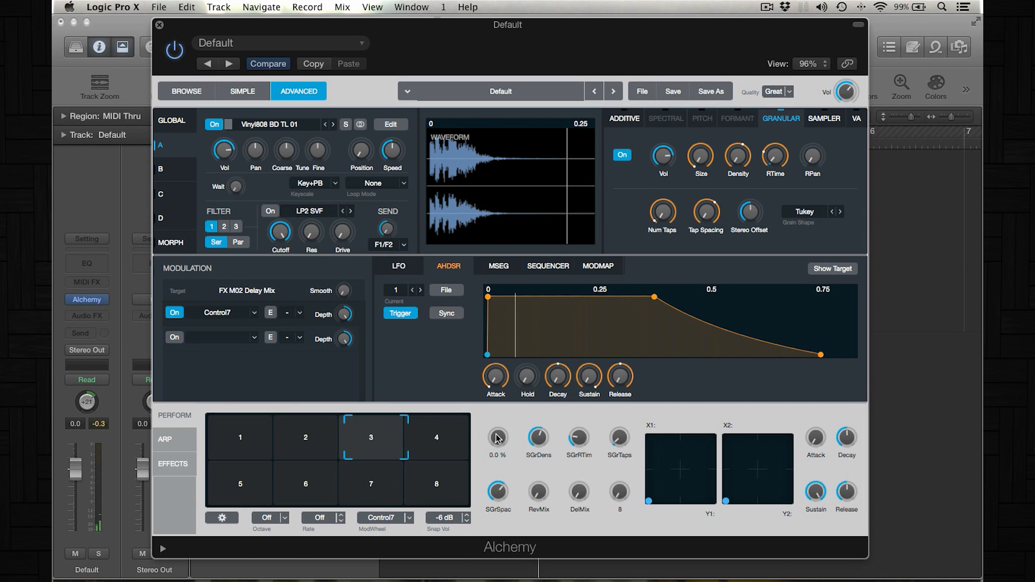
drag(498, 442, 513, 402)
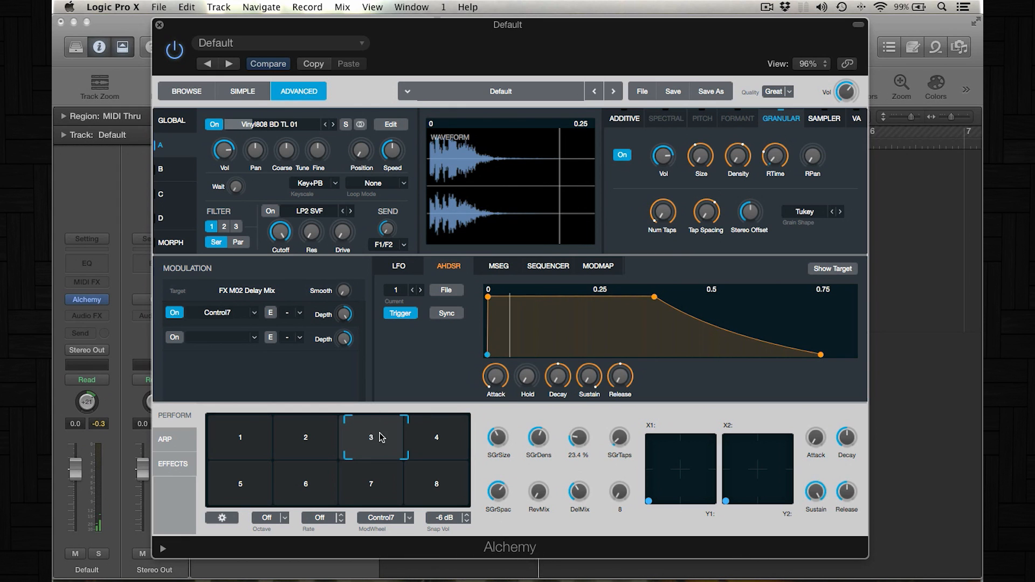
click(305, 436)
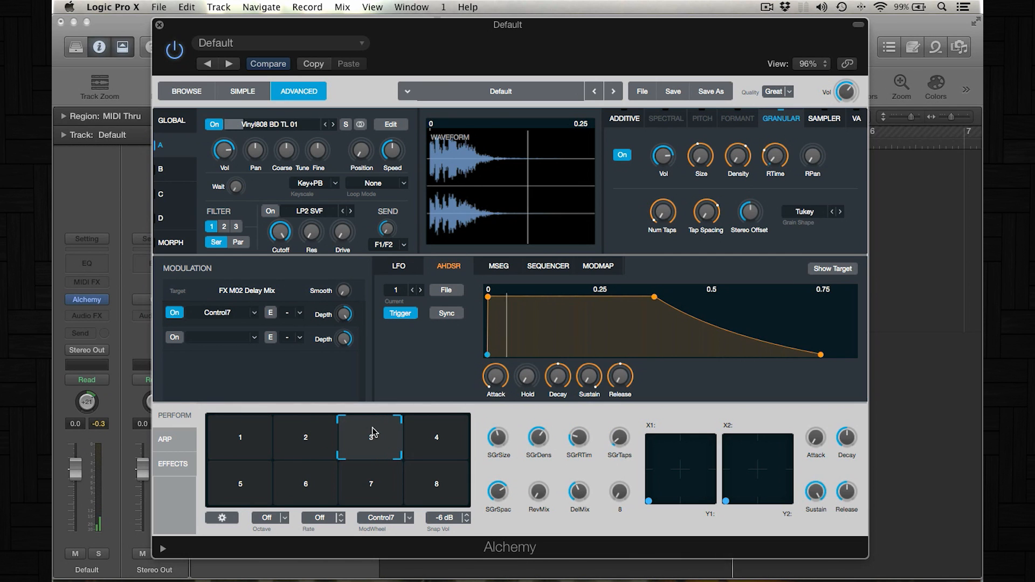
click(239, 436)
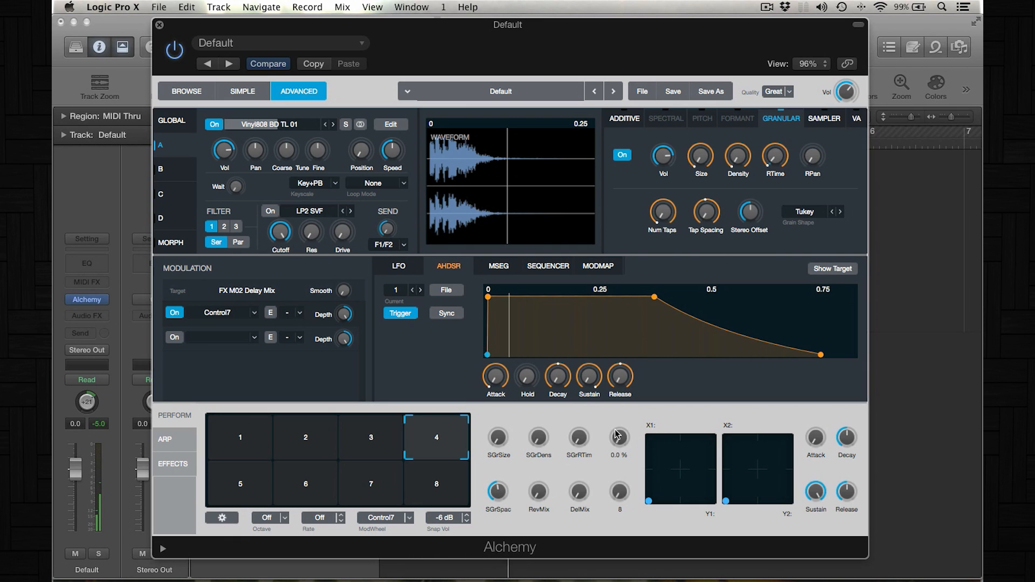
Raise pad 4's SGrDens knob to about 15% and adjust the neighbouring grain knob.
drag(619, 435, 619, 423)
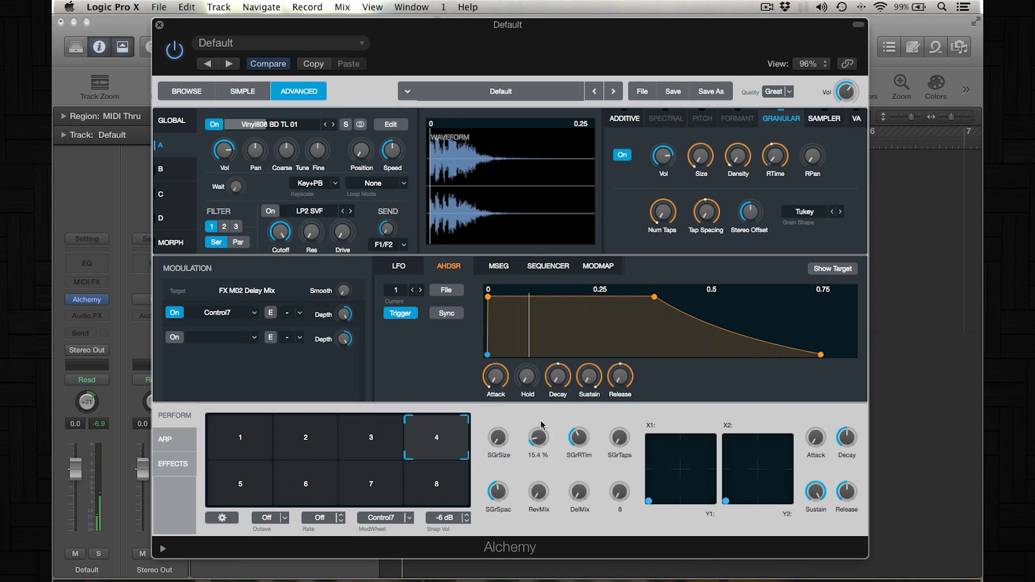
drag(537, 438, 540, 416)
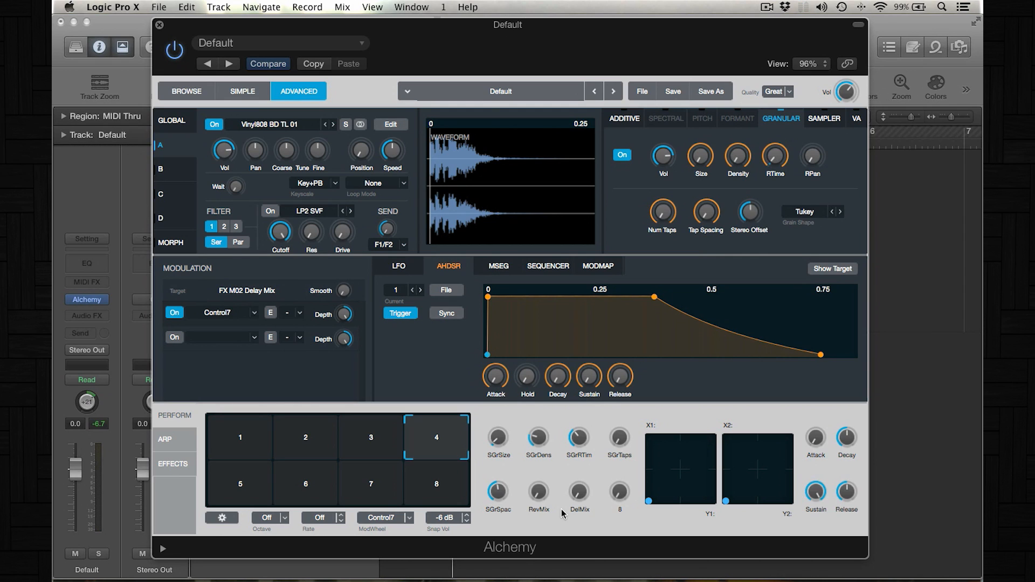
mouse_move(276, 117)
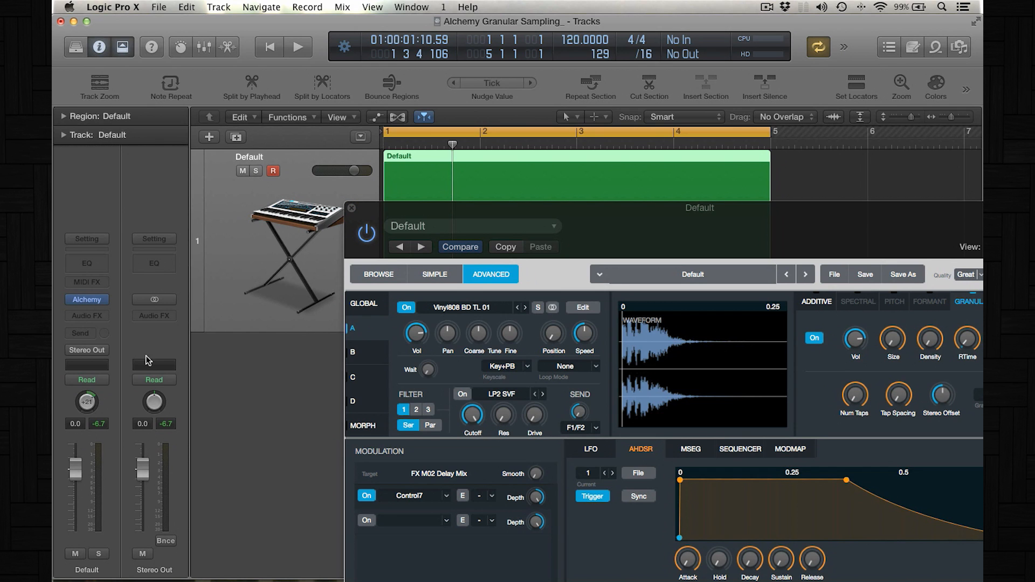
Start playback and switch to perform pad 2's scene while it plays.
click(86, 380)
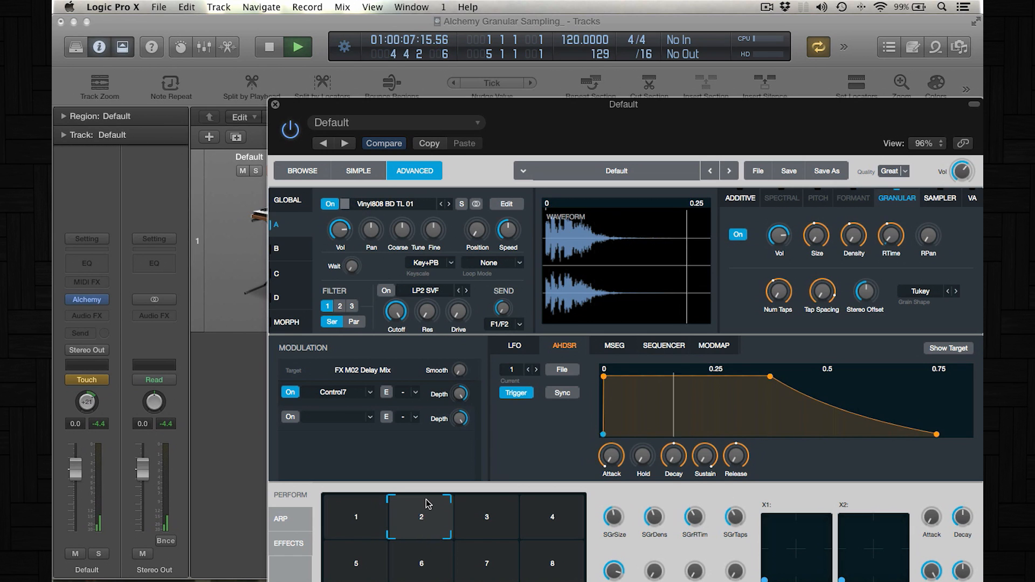
click(297, 47)
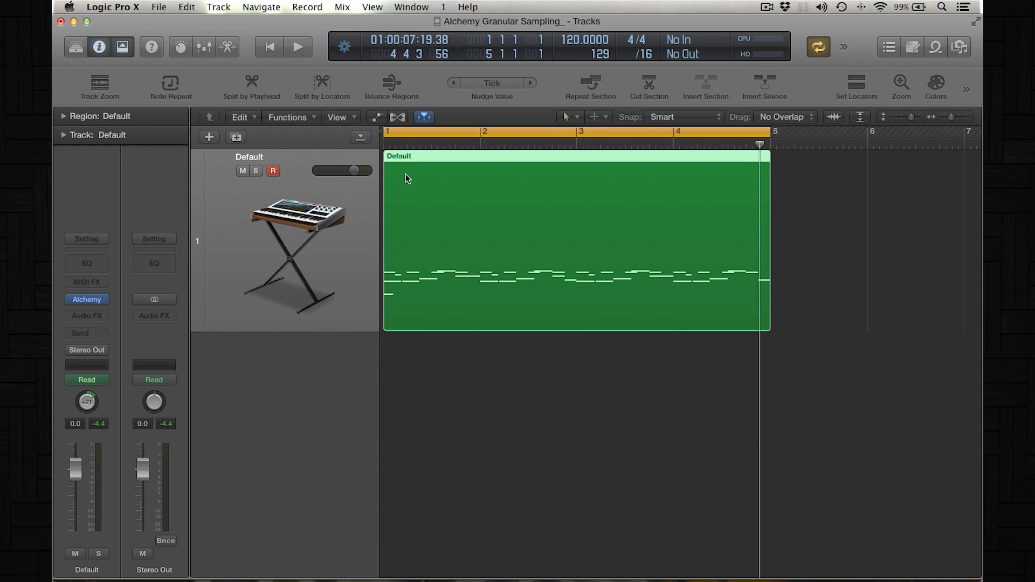
Glance through the Mix menu, then reopen Alchemy from the track's channel strip.
click(342, 8)
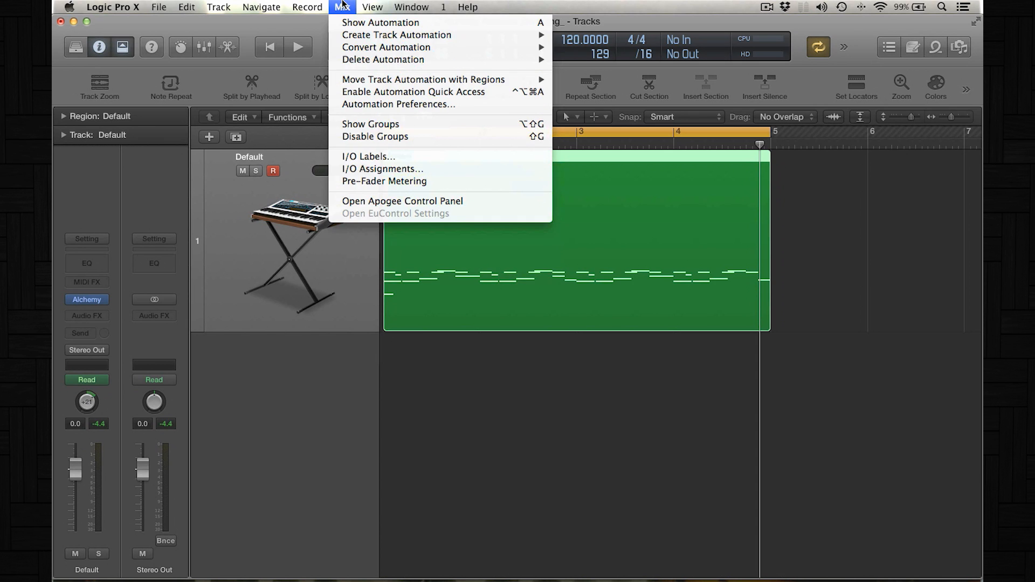
mouse_move(382, 59)
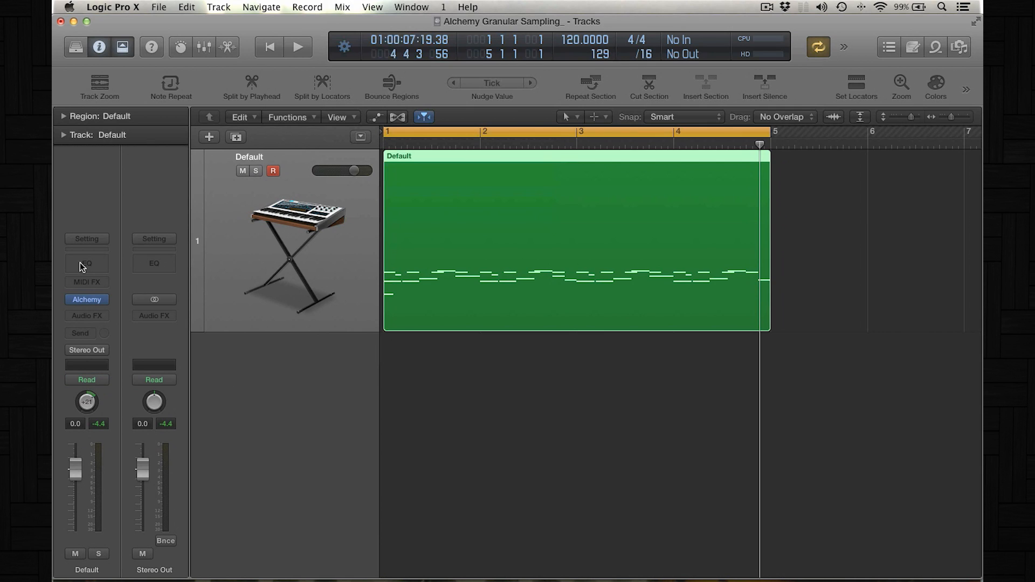
mouse_move(86, 298)
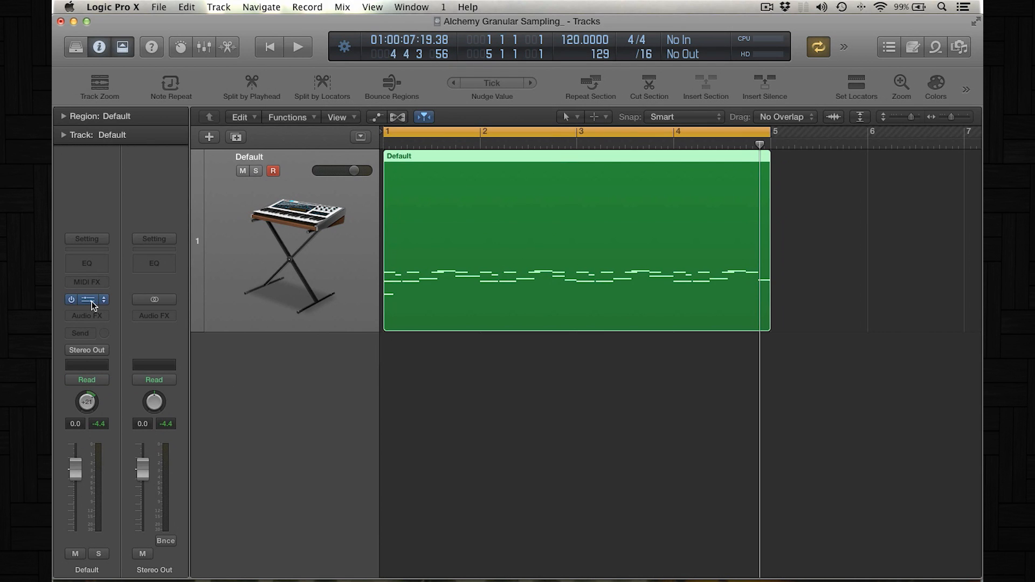
click(86, 299)
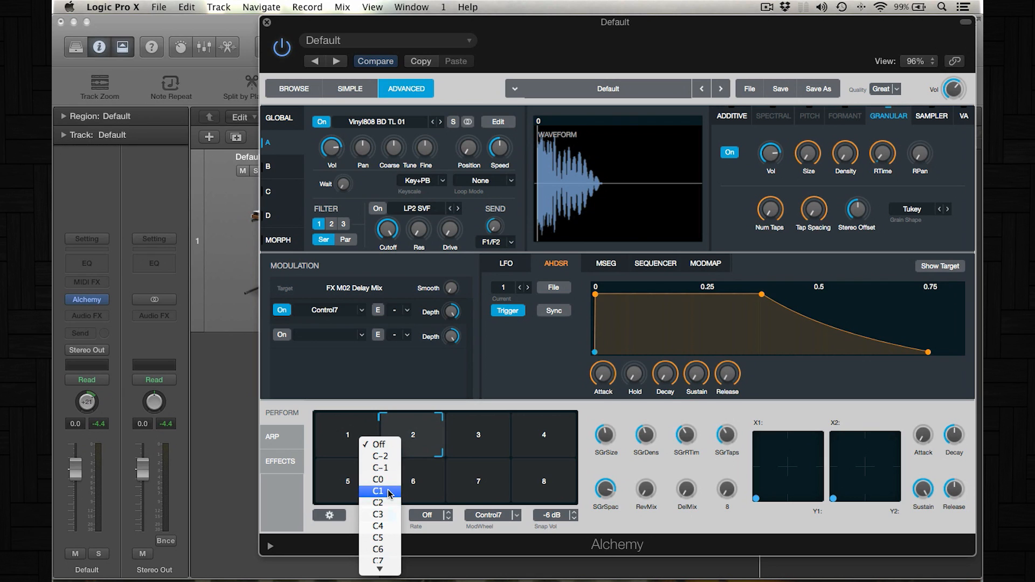
mouse_move(379, 479)
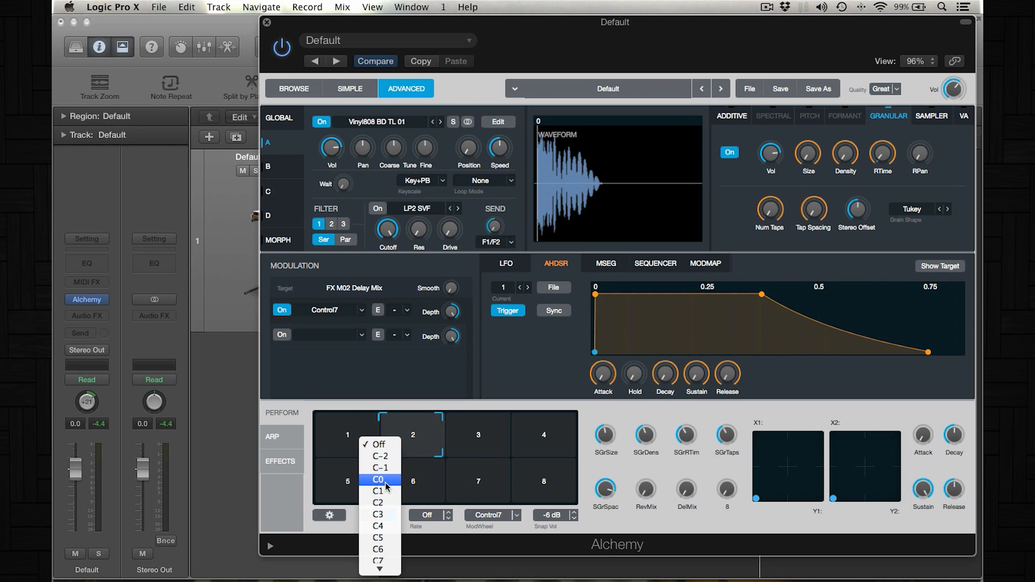
Set the perform pad Octave to C0 and shift the Musical Typing keyboard down to C0.
click(378, 479)
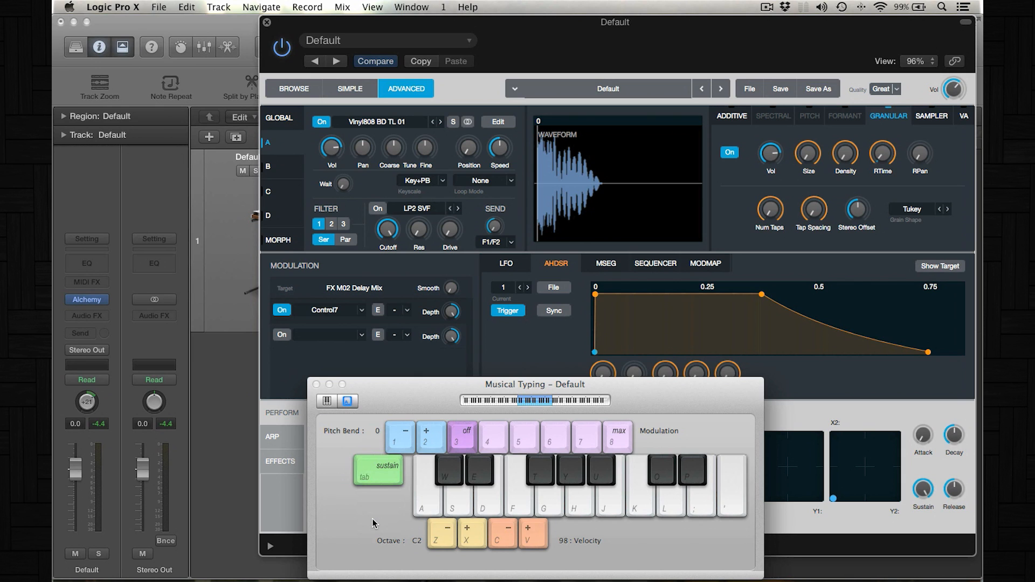
drag(534, 384, 489, 280)
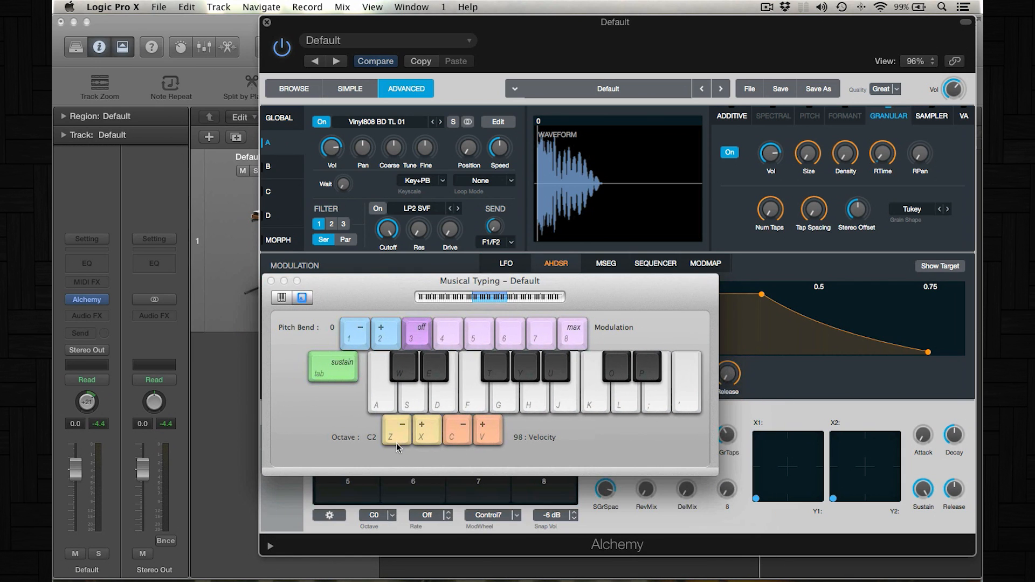
click(401, 424)
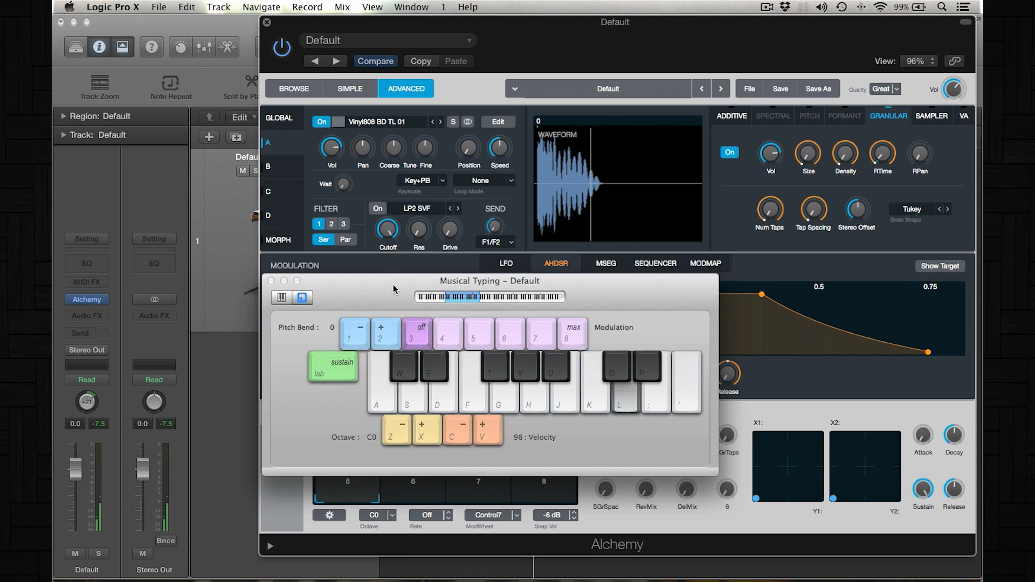
drag(489, 281, 436, 93)
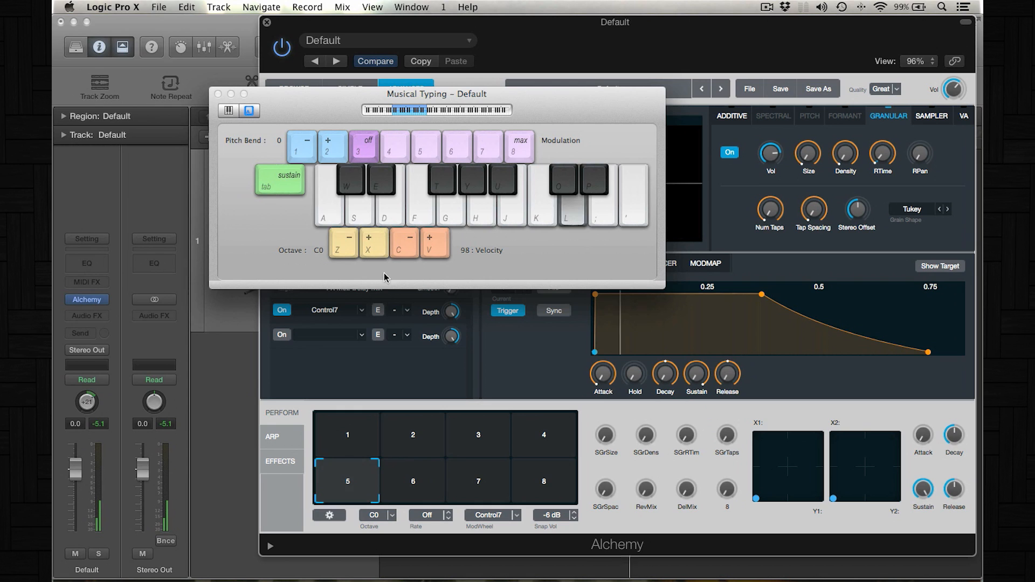
click(346, 434)
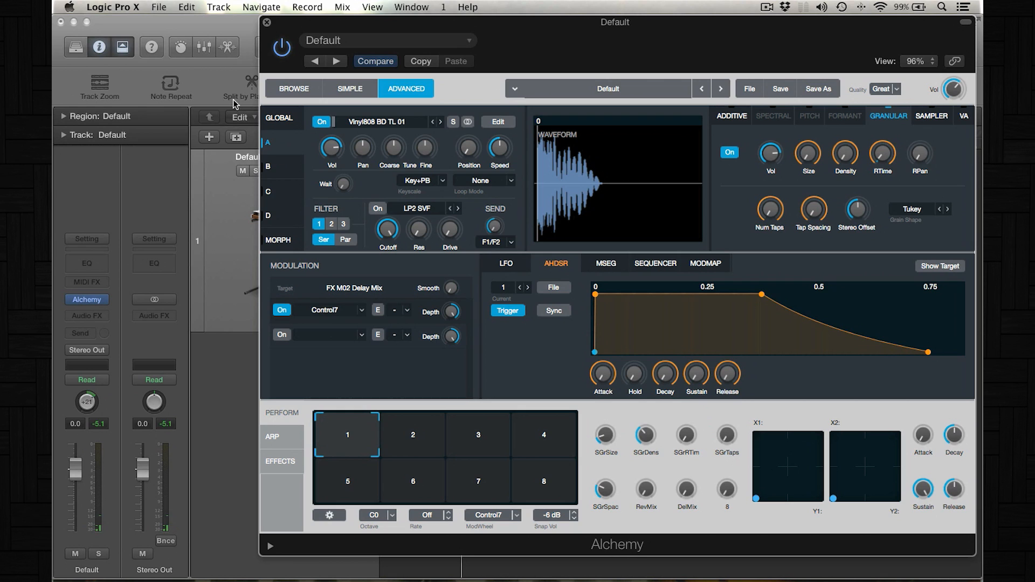
click(266, 21)
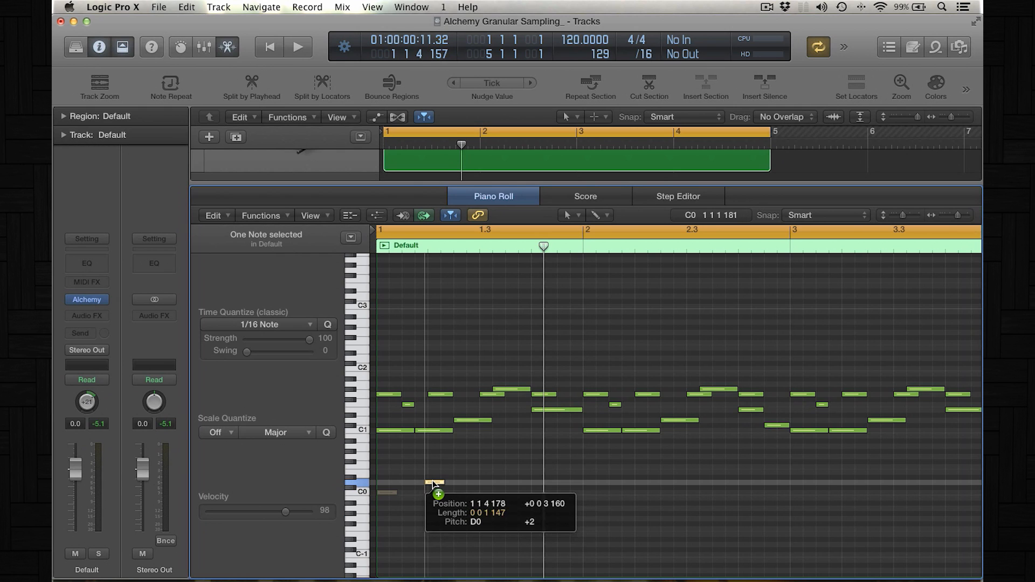
Place low pad-trigger notes at C0 and D#0 early in the Piano Roll region.
drag(435, 487, 466, 479)
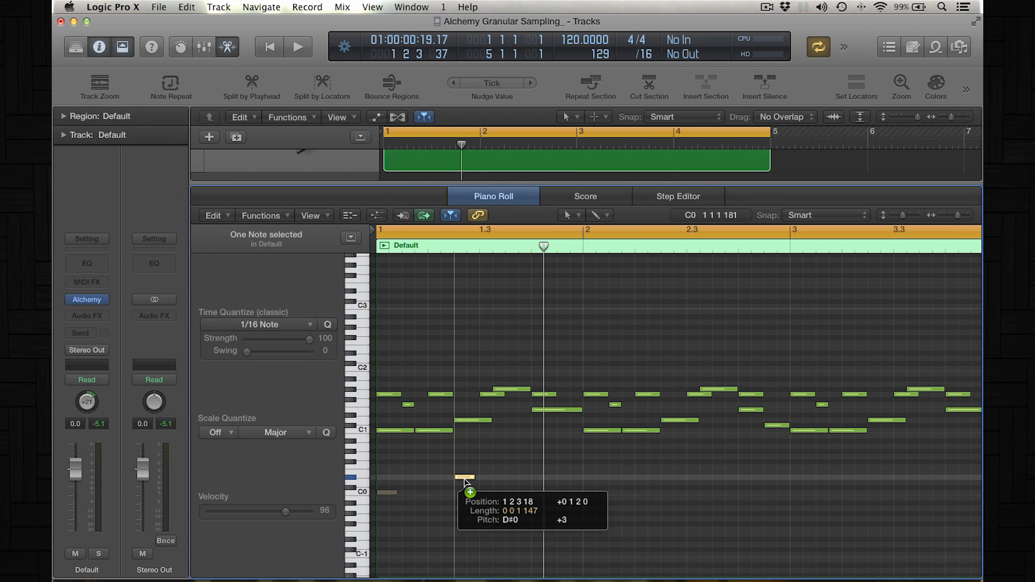
click(298, 46)
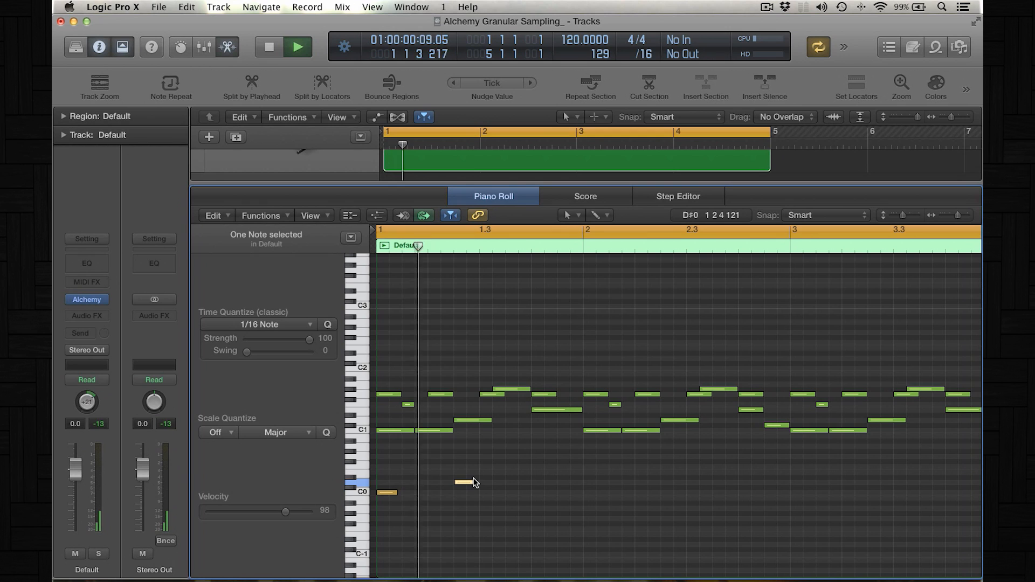
drag(473, 482, 491, 488)
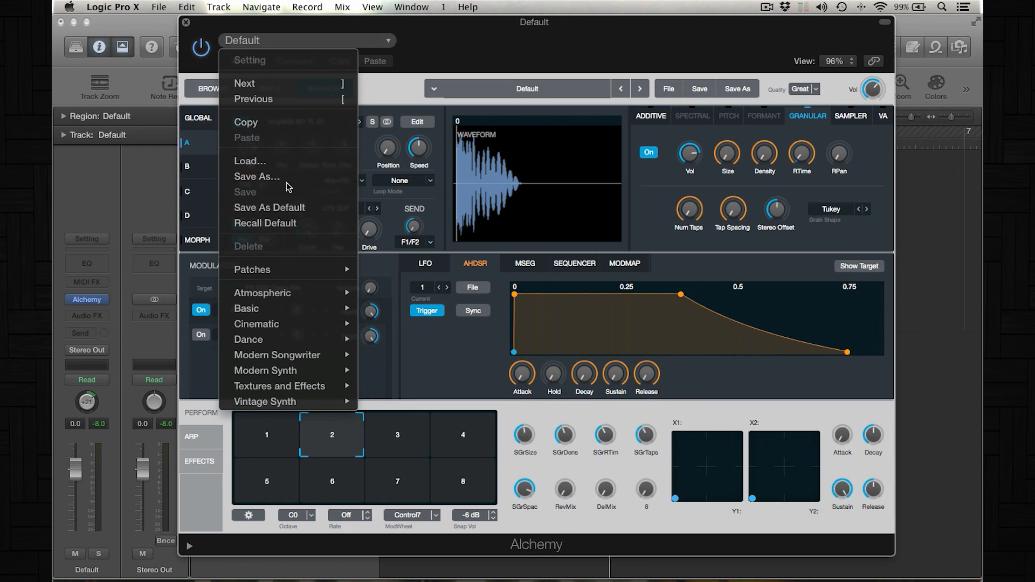
Save the Alchemy setting as '808 Patch' in Patches/Drums and close the plug-in window.
click(258, 176)
text(*08 Ptach)
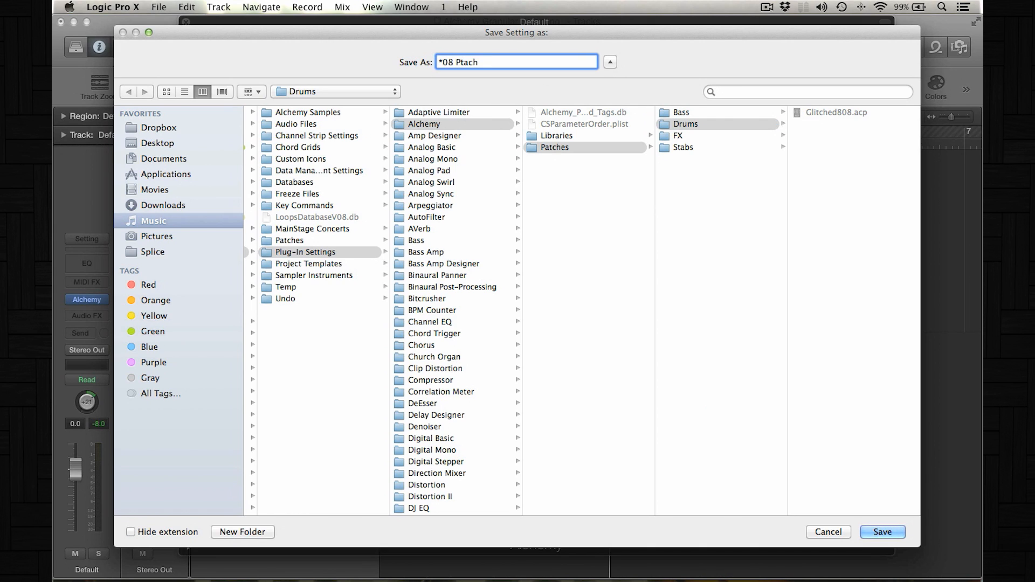
click(516, 61)
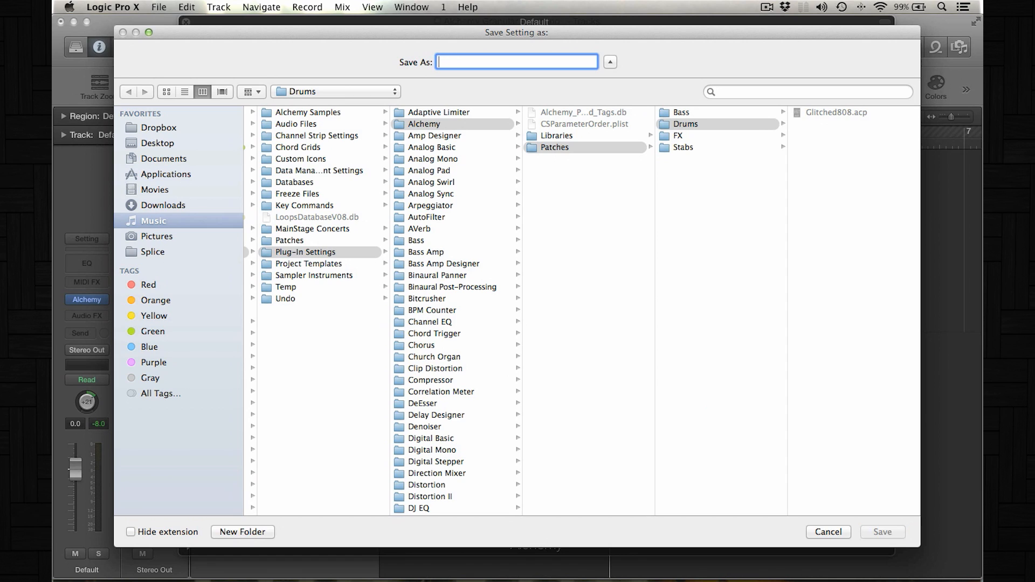
text(808 Patch)
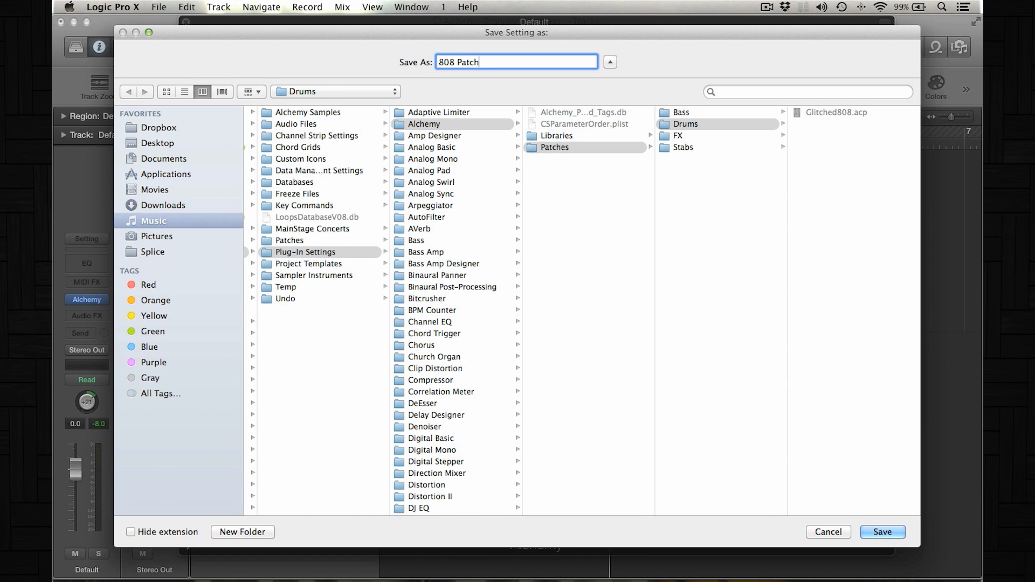
click(882, 531)
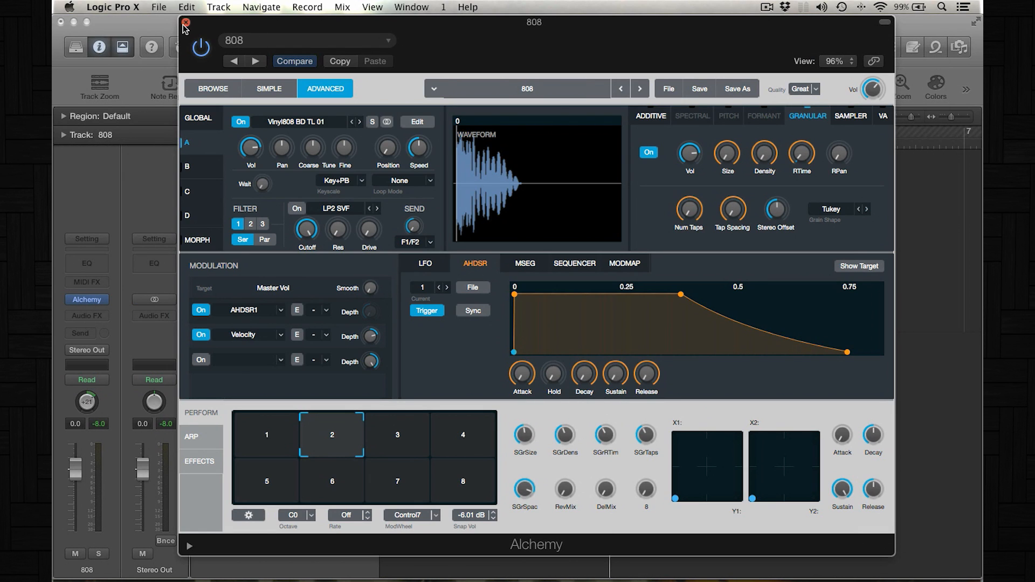
click(185, 22)
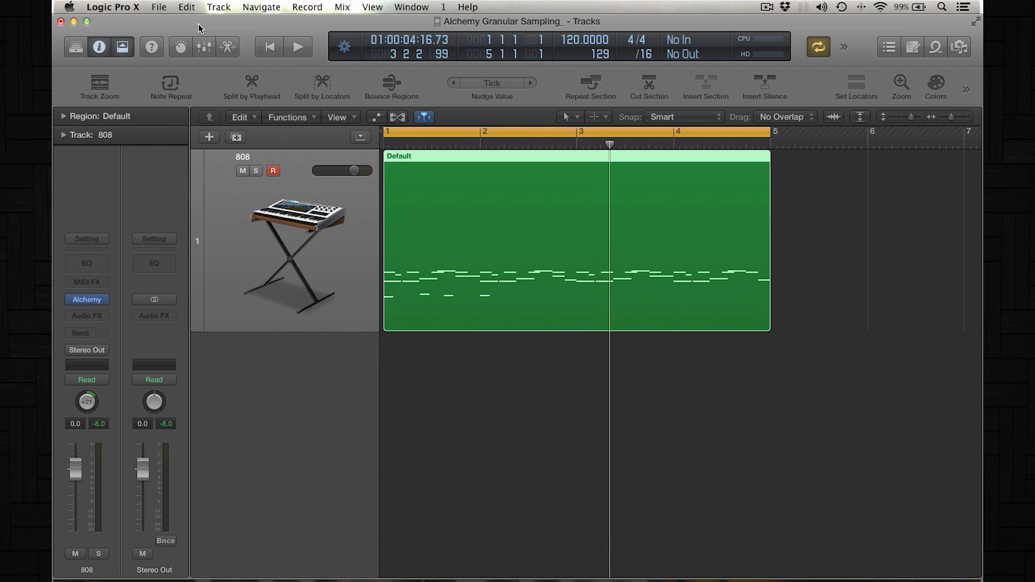